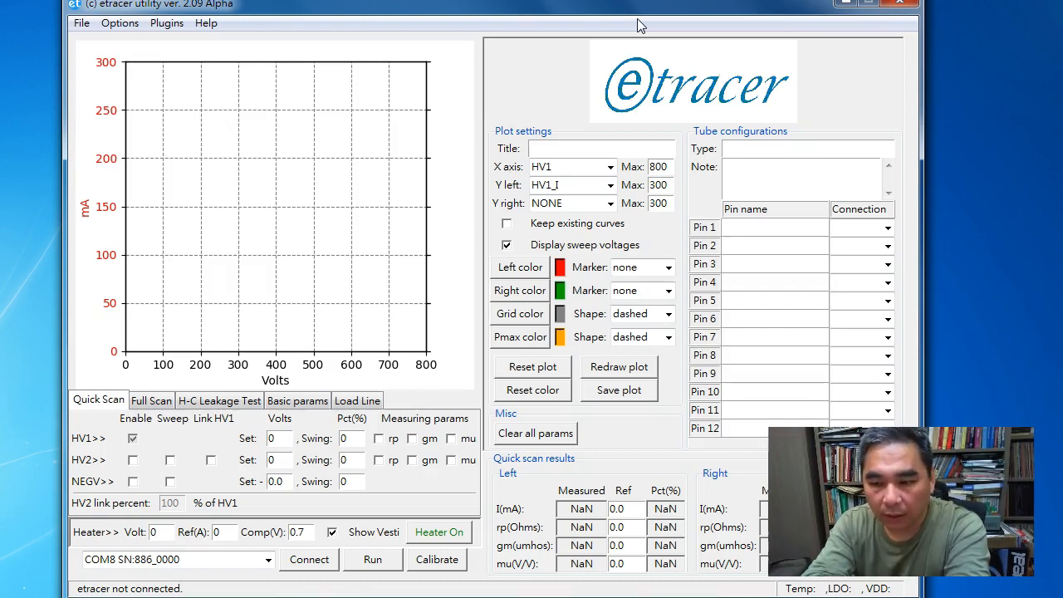
# Browse the File and Options menus without choosing a command
pyautogui.click(81, 22)
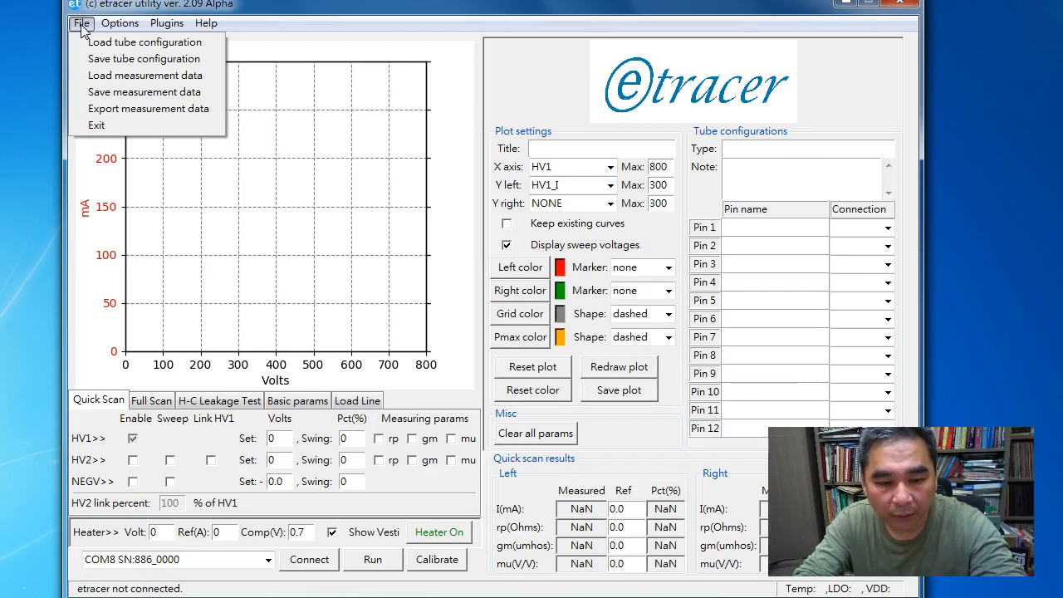
pyautogui.click(119, 22)
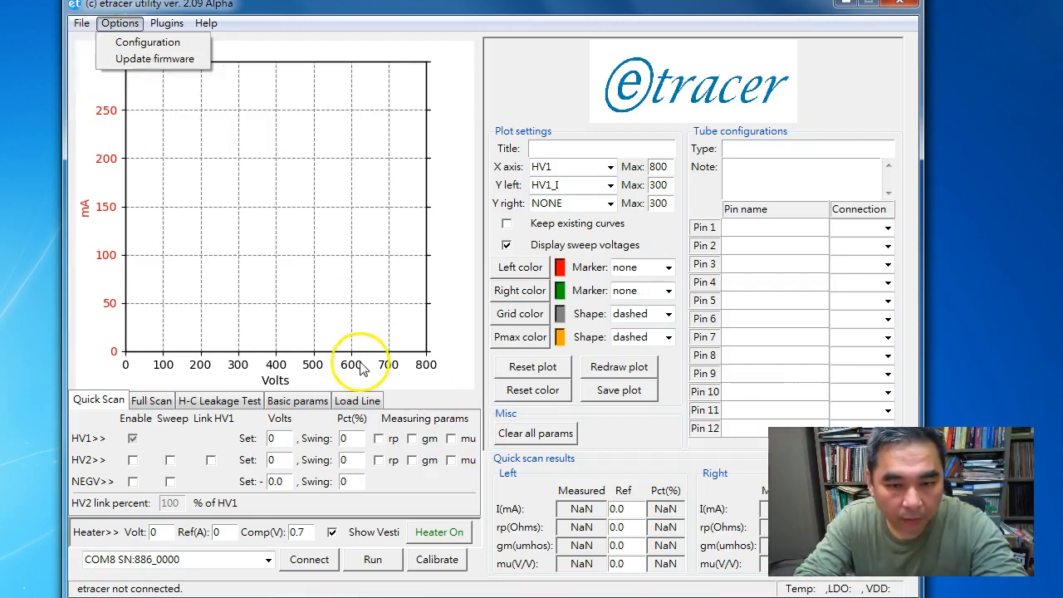
pyautogui.click(316, 378)
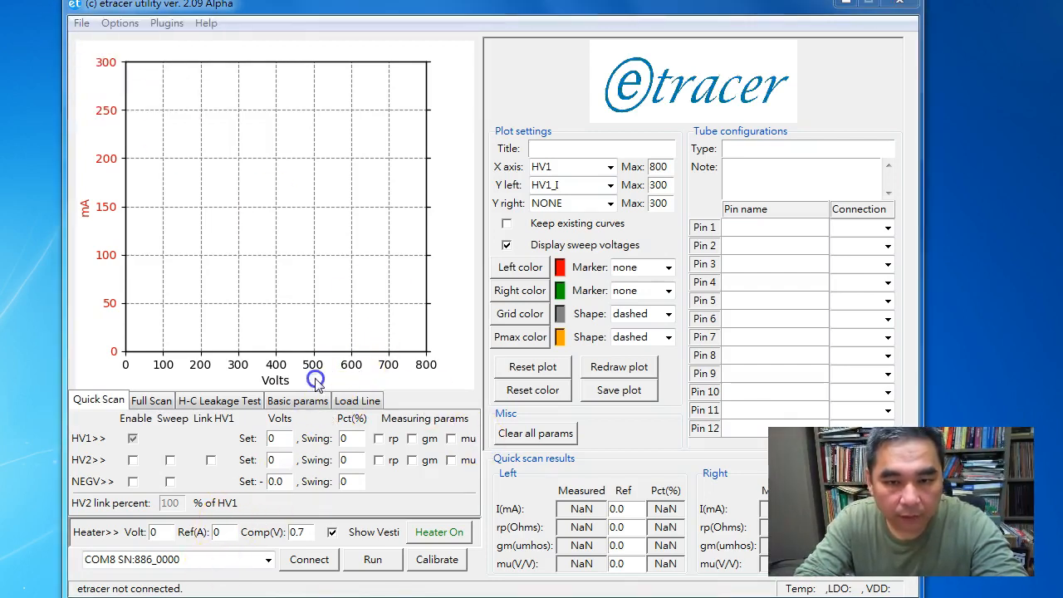
pyautogui.moveTo(408, 137)
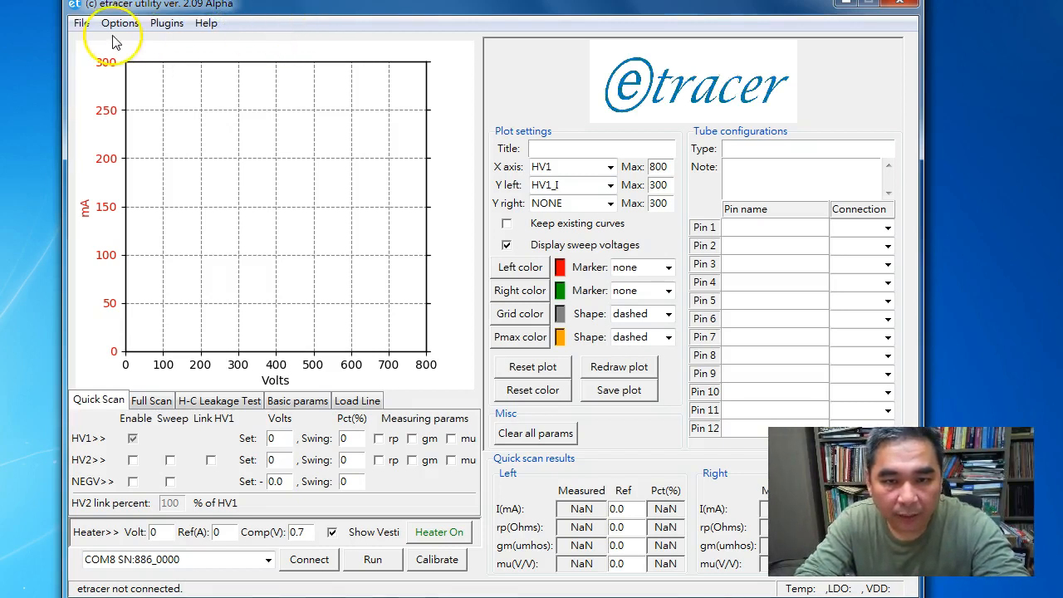
pyautogui.moveTo(82, 22)
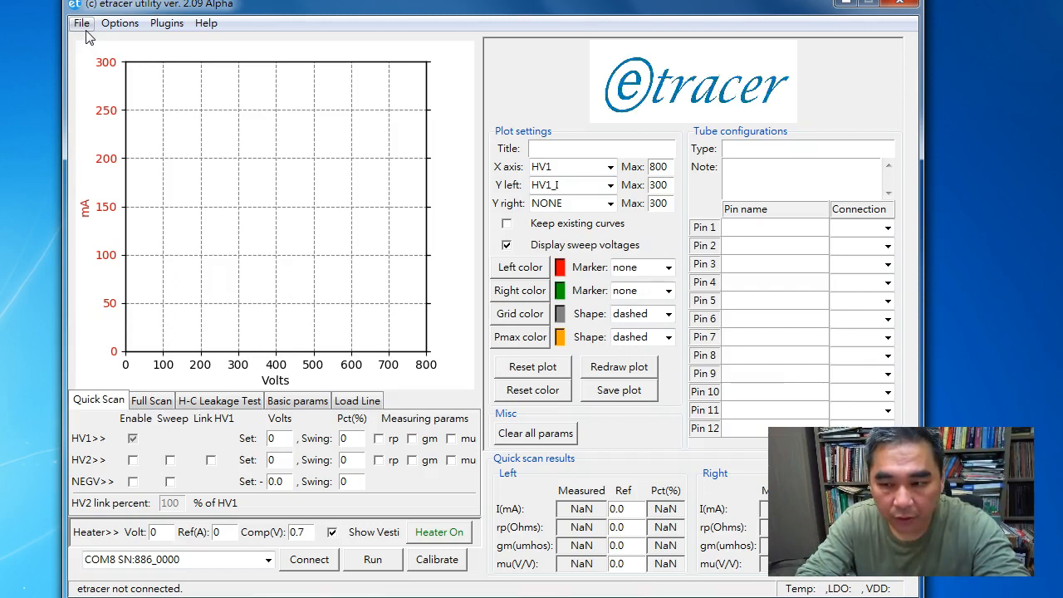
# Load the 6c45.csv measurement data and show its Full Scan sweep settings
pyautogui.click(81, 22)
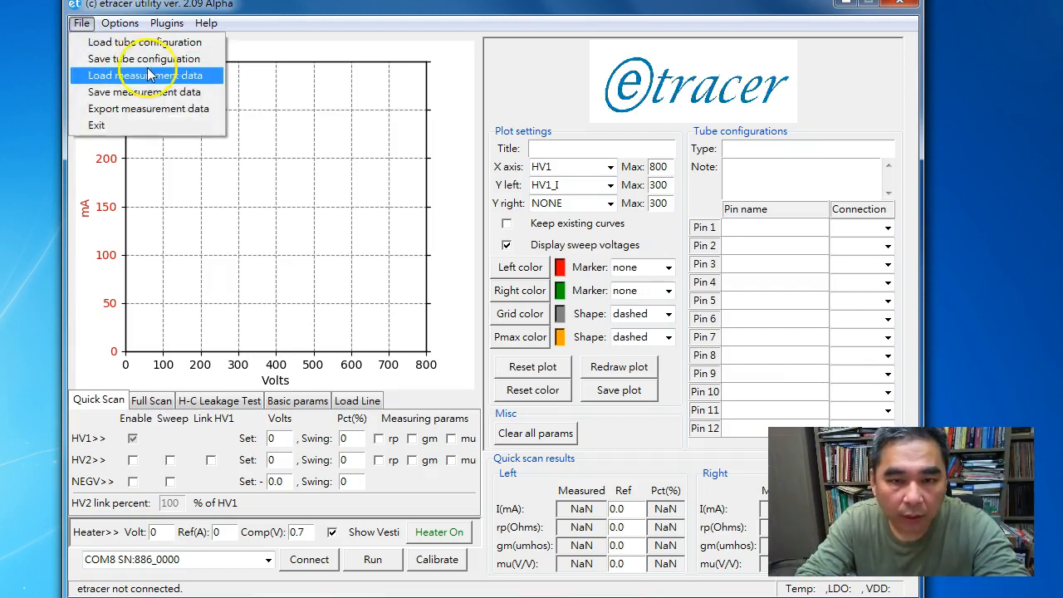
pyautogui.click(144, 75)
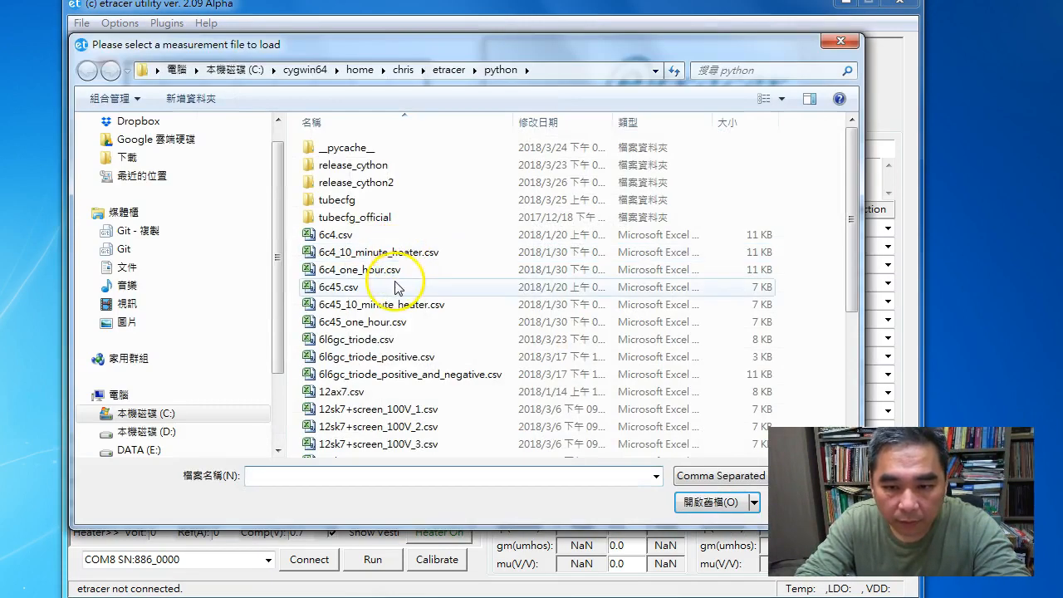
pyautogui.doubleClick(338, 286)
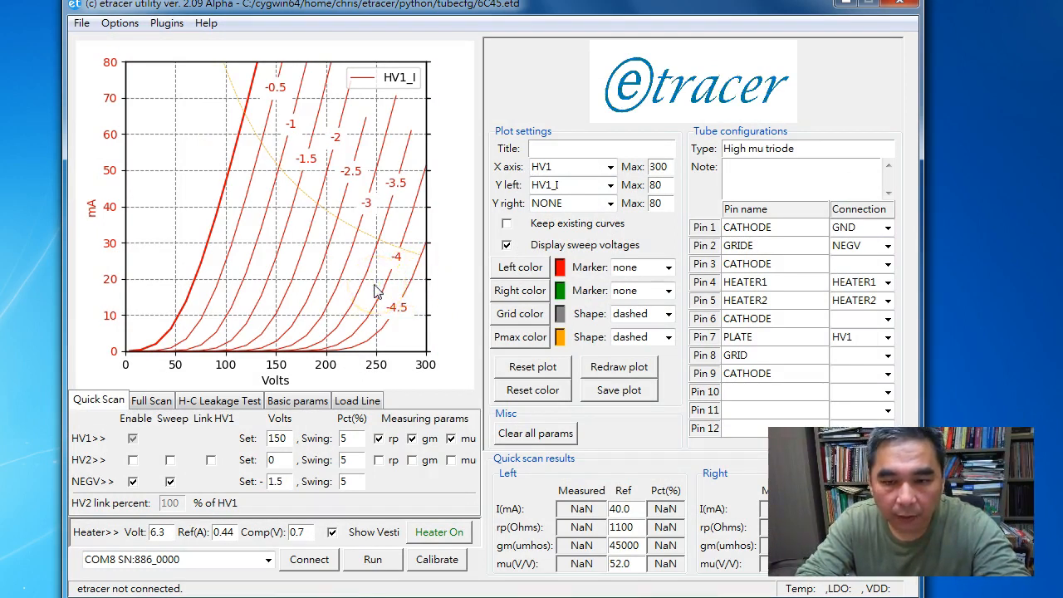
pyautogui.moveTo(347, 278)
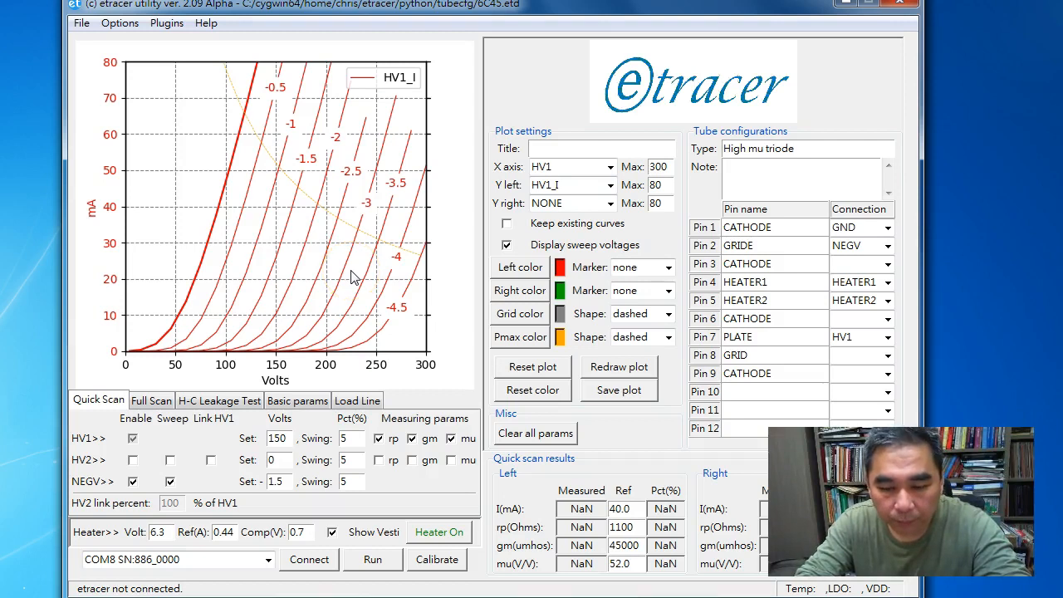
pyautogui.click(152, 400)
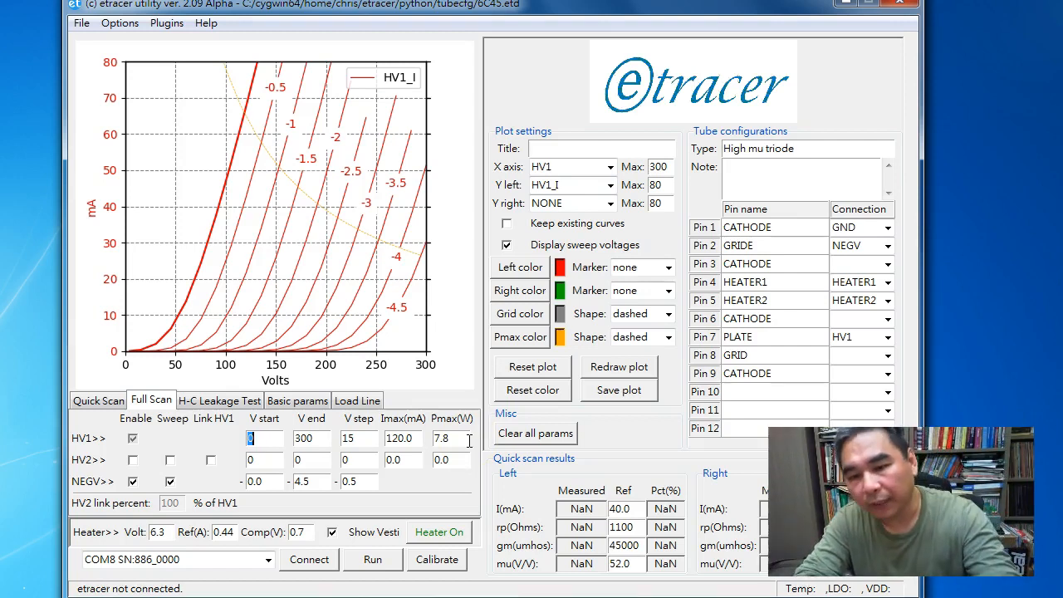
pyautogui.moveTo(324, 230)
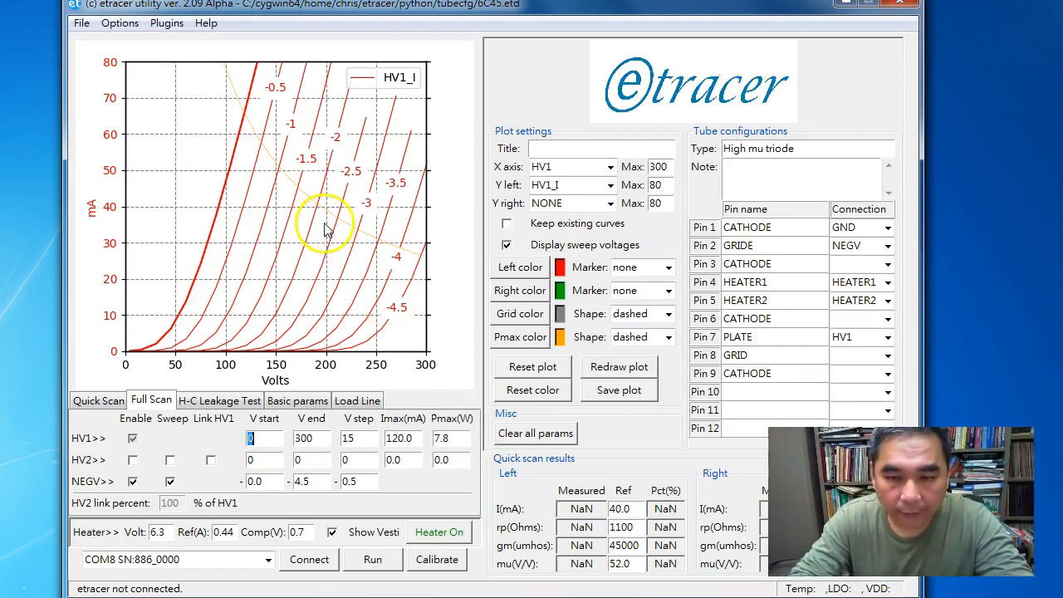
pyautogui.moveTo(382, 226)
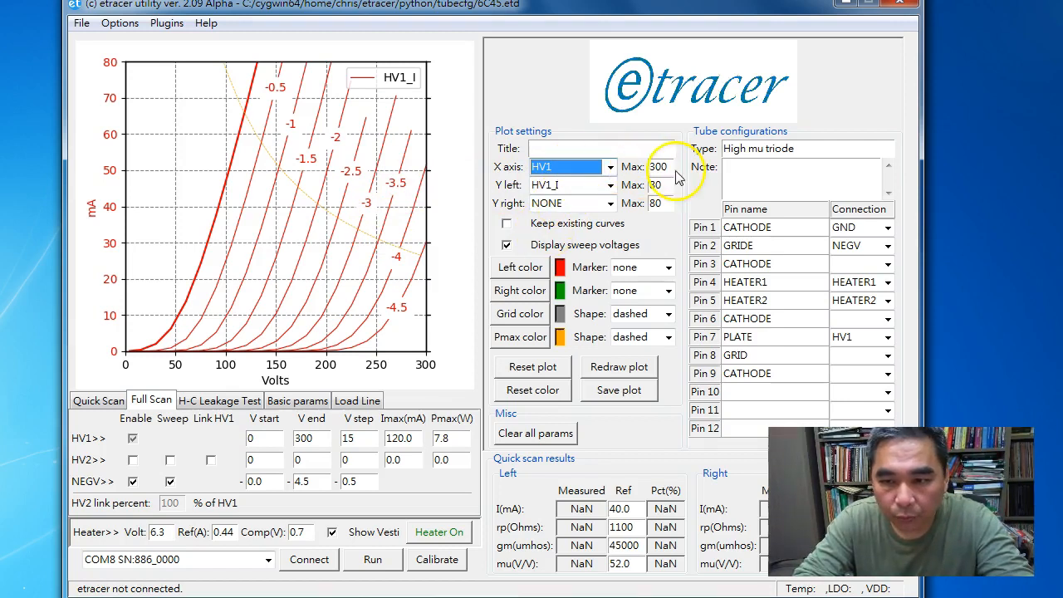
# Set the plot's Y left axis maximum to 200 mA so all plate curves fit
pyautogui.tripleClick(657, 167)
pyautogui.write('200')
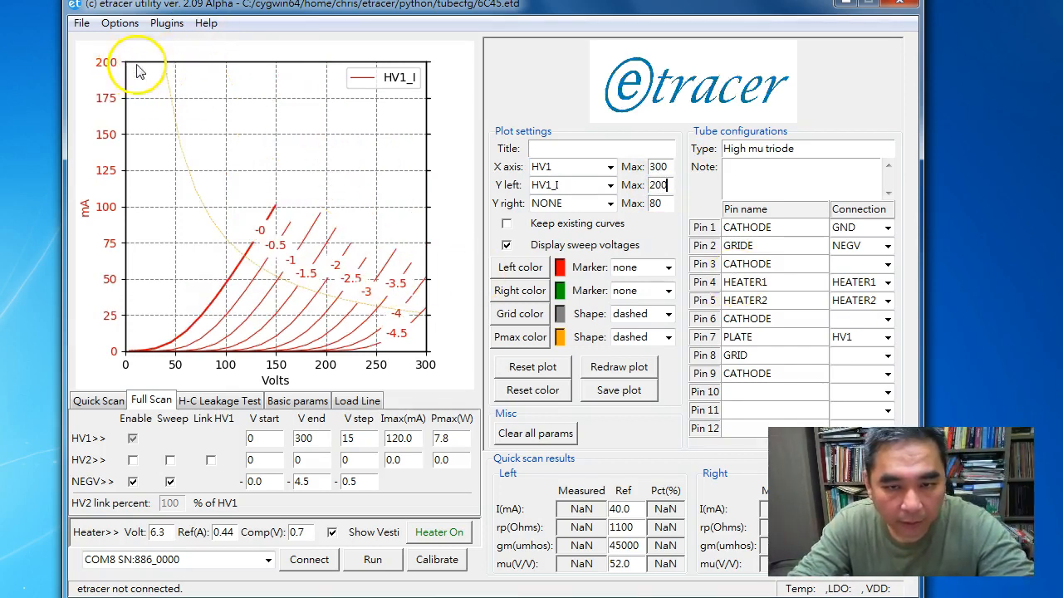
pyautogui.moveTo(278, 212)
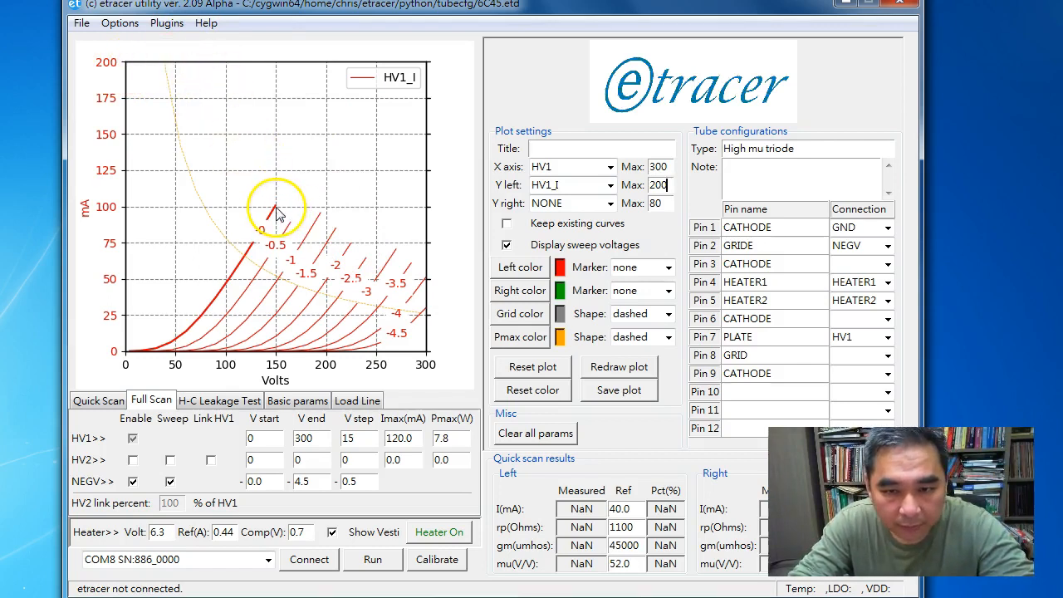
pyautogui.moveTo(154, 220)
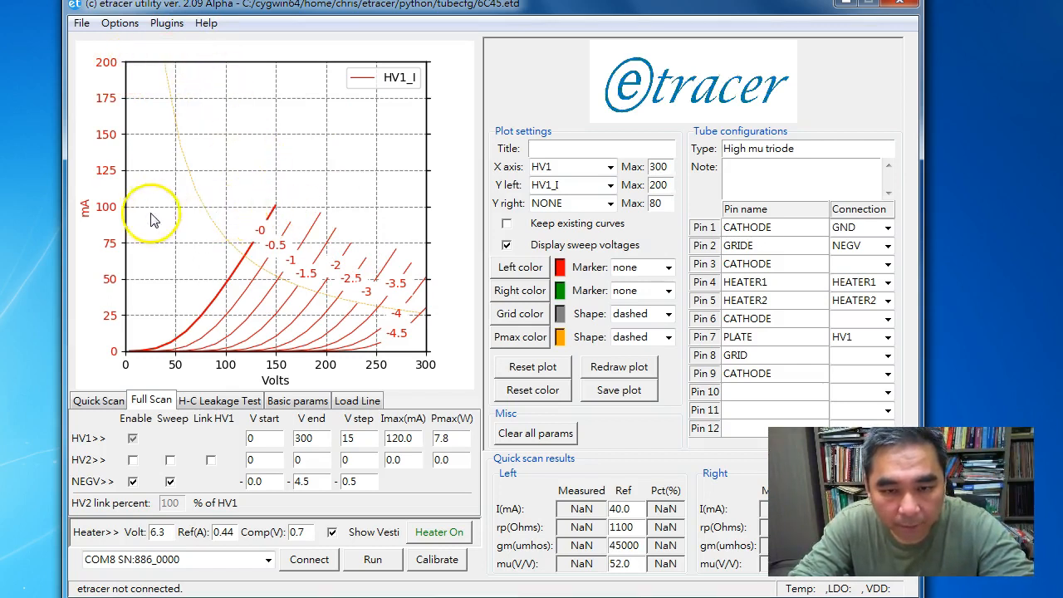
pyautogui.moveTo(262, 222)
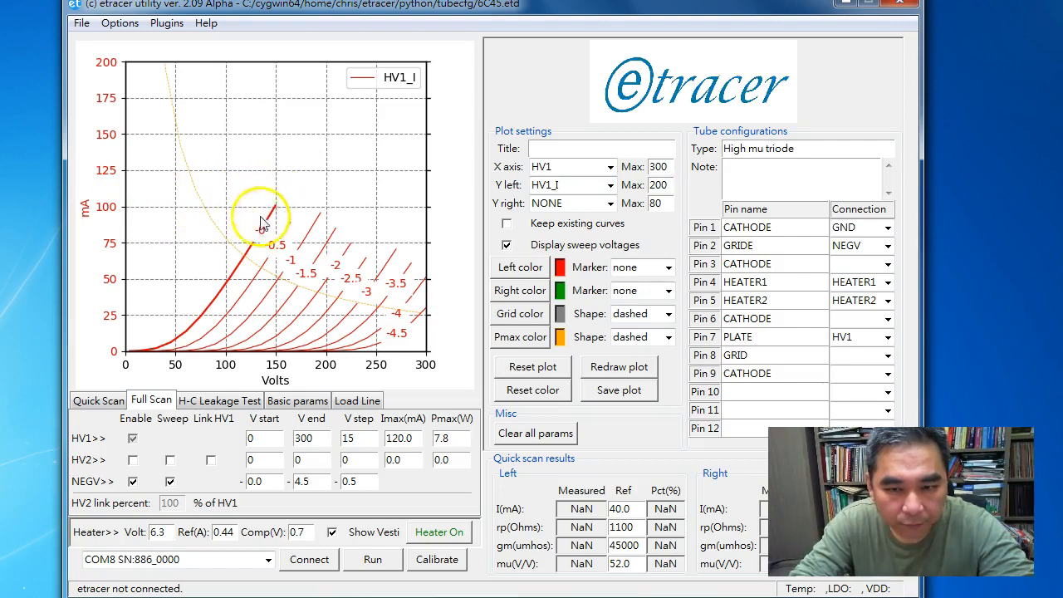
pyautogui.click(659, 185)
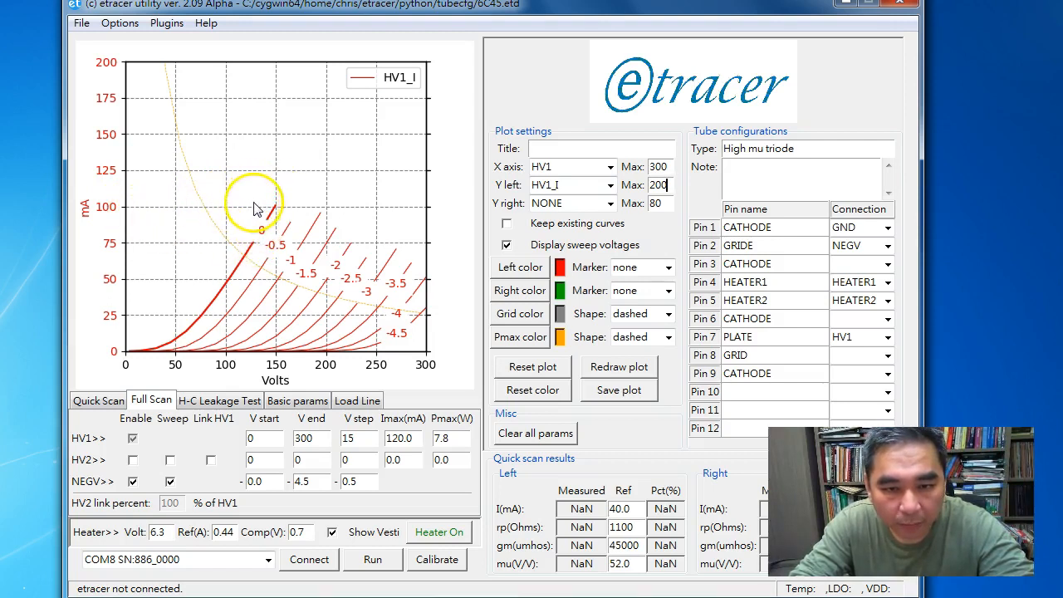
pyautogui.moveTo(116, 368)
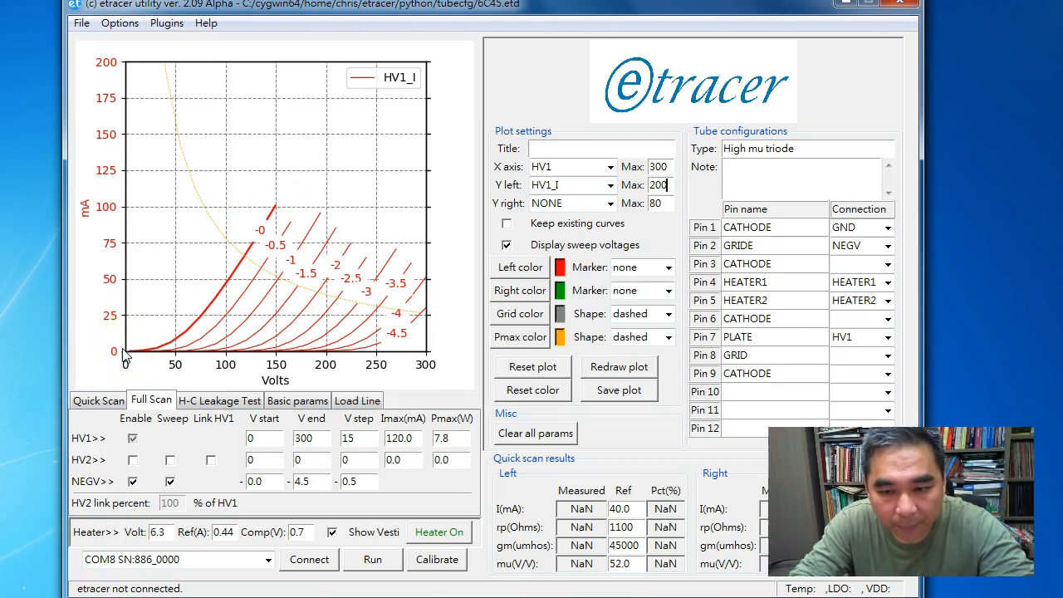
pyautogui.moveTo(349, 349)
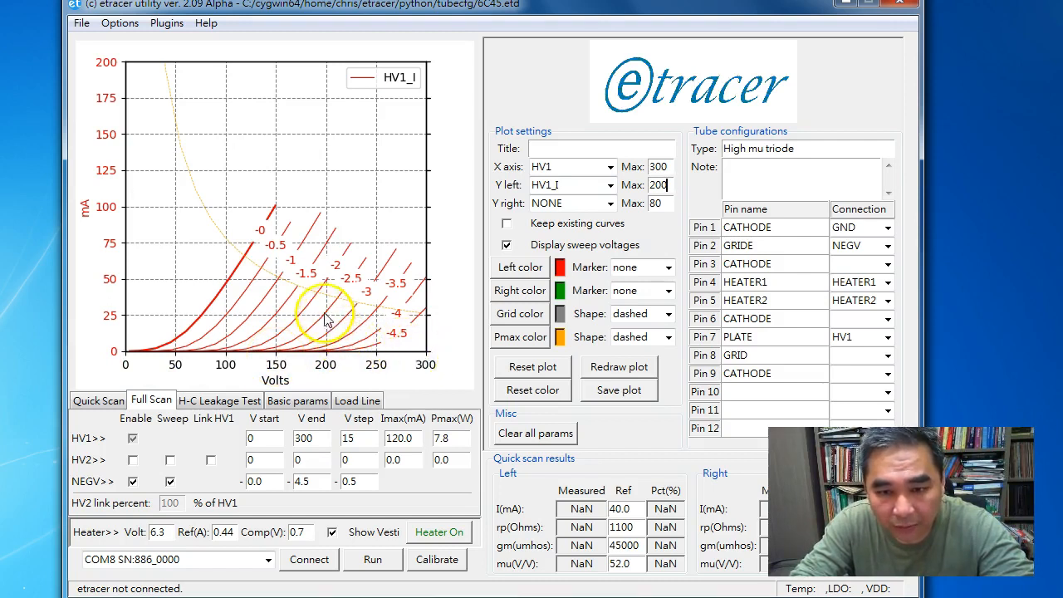
pyautogui.moveTo(287, 230)
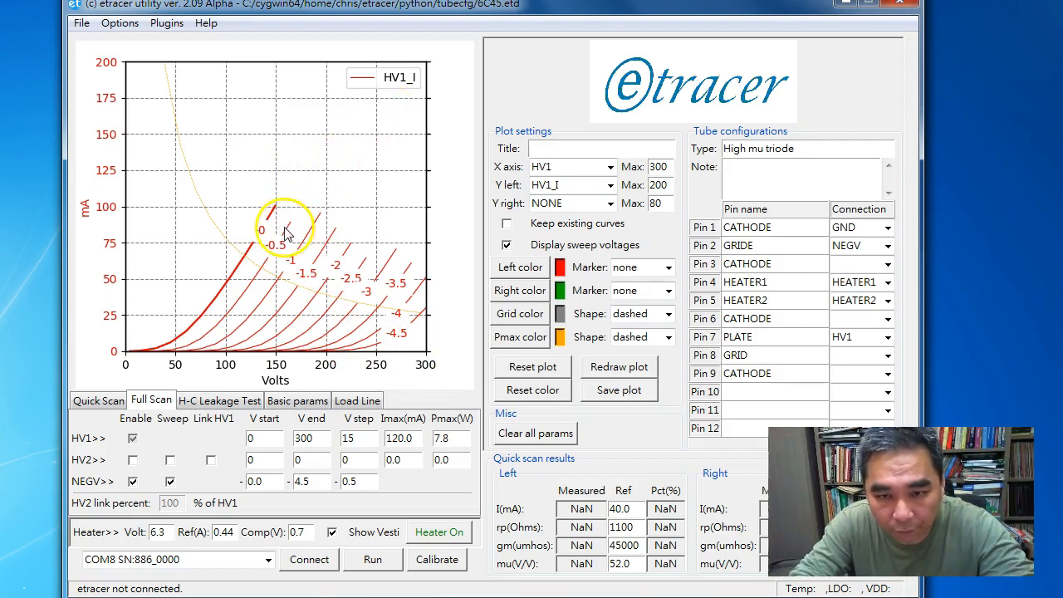
pyautogui.moveTo(283, 358)
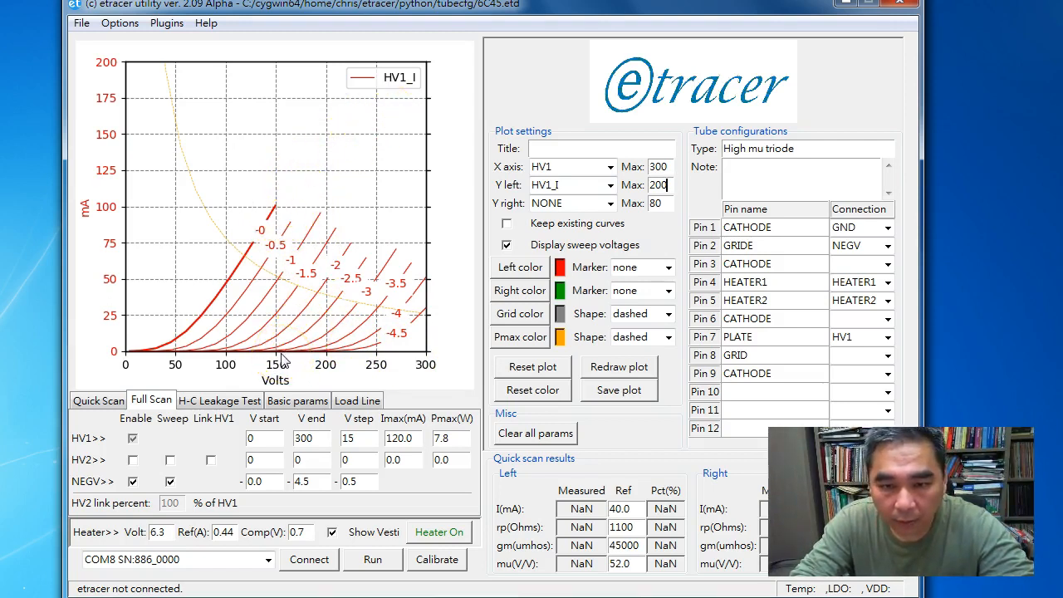
# Start File > Export measurement data to reach the uTracer .utd export settings
pyautogui.click(82, 22)
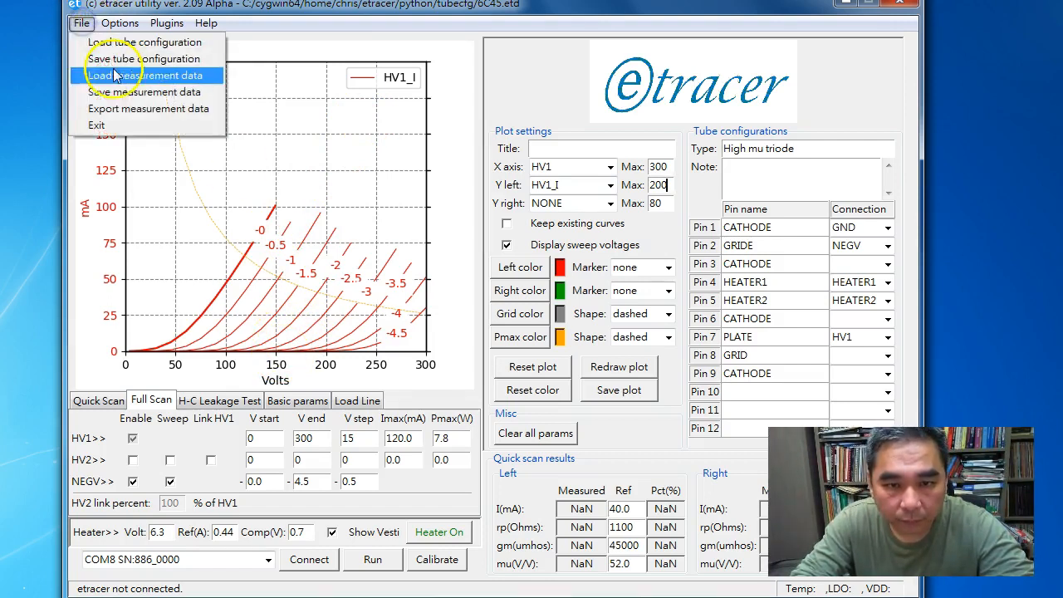
pyautogui.moveTo(124, 42)
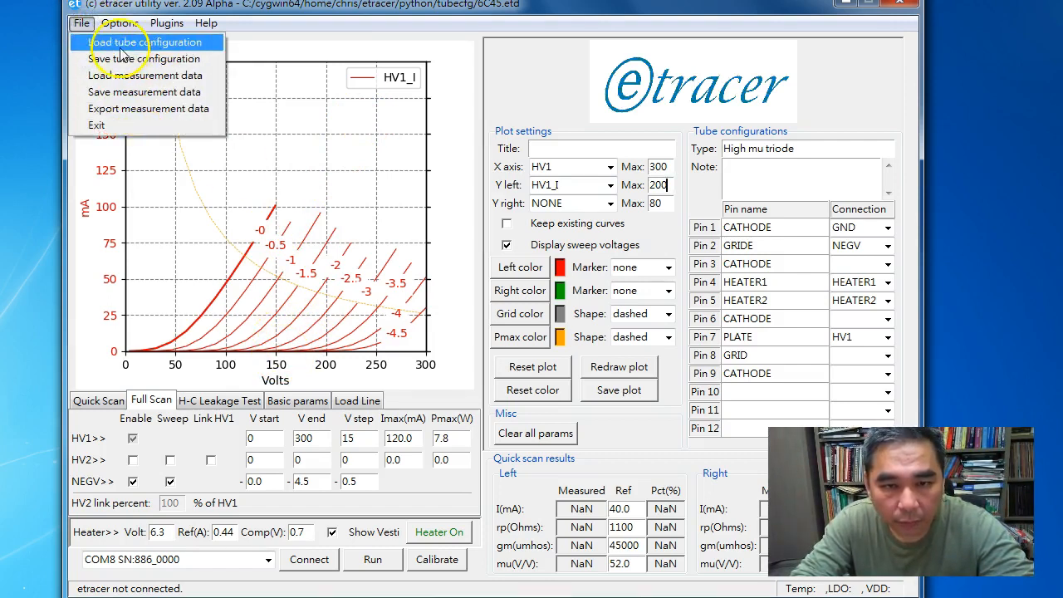
pyautogui.moveTo(129, 109)
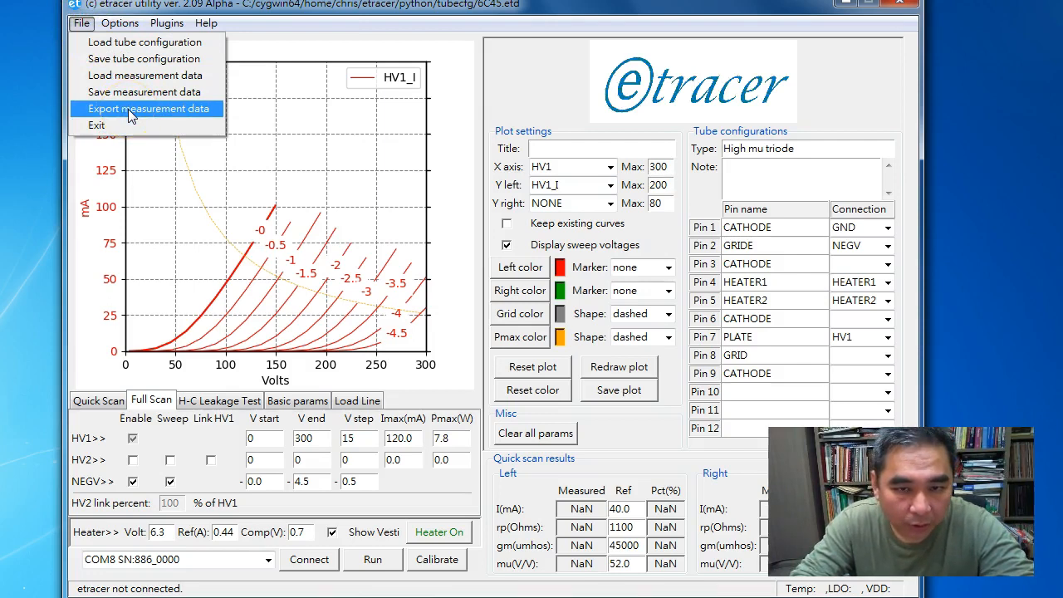
pyautogui.click(148, 108)
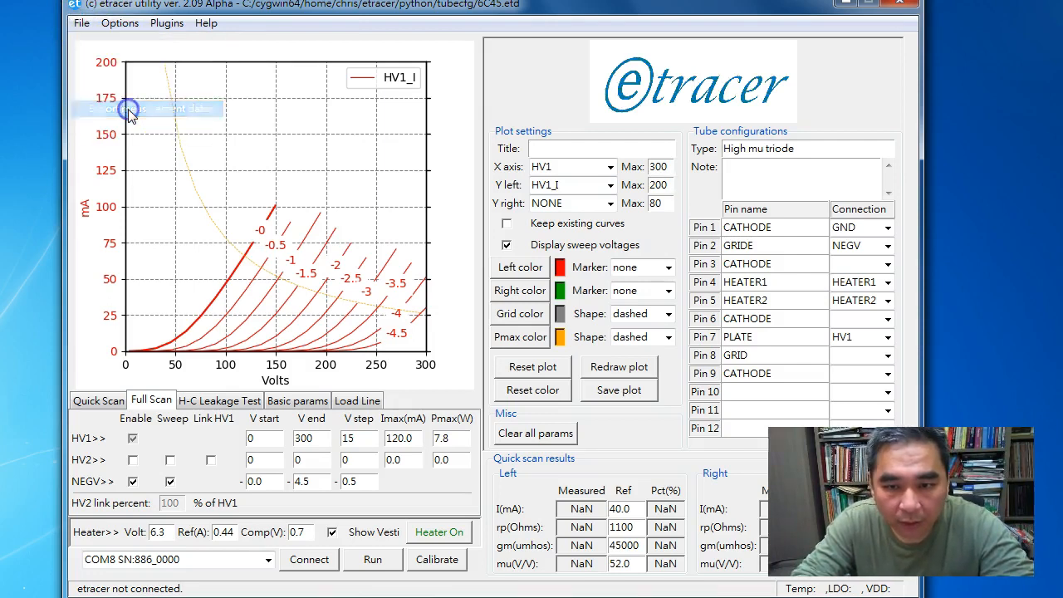
pyautogui.click(149, 109)
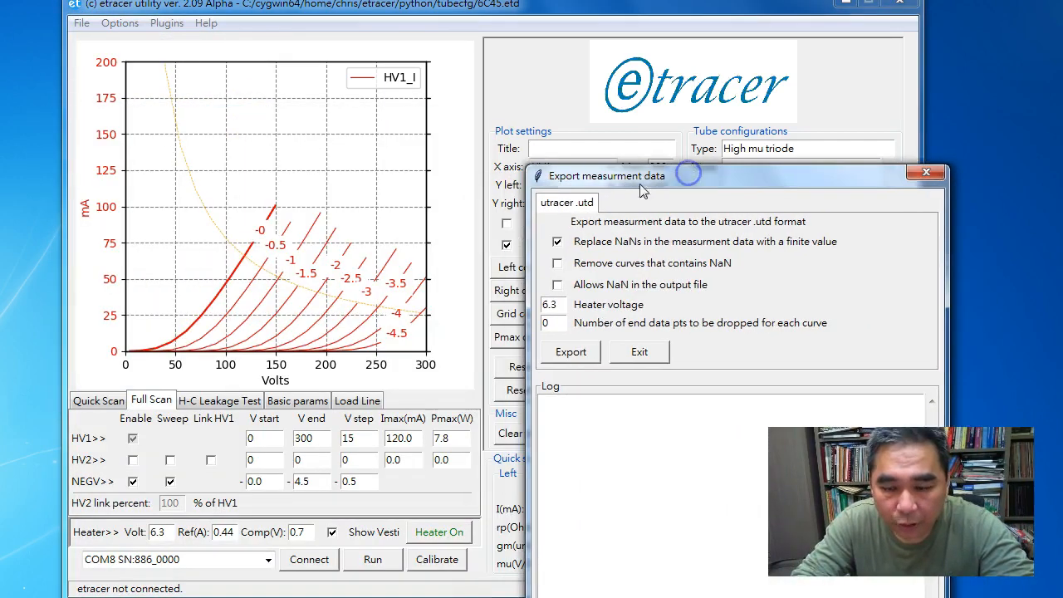
pyautogui.moveTo(347, 264)
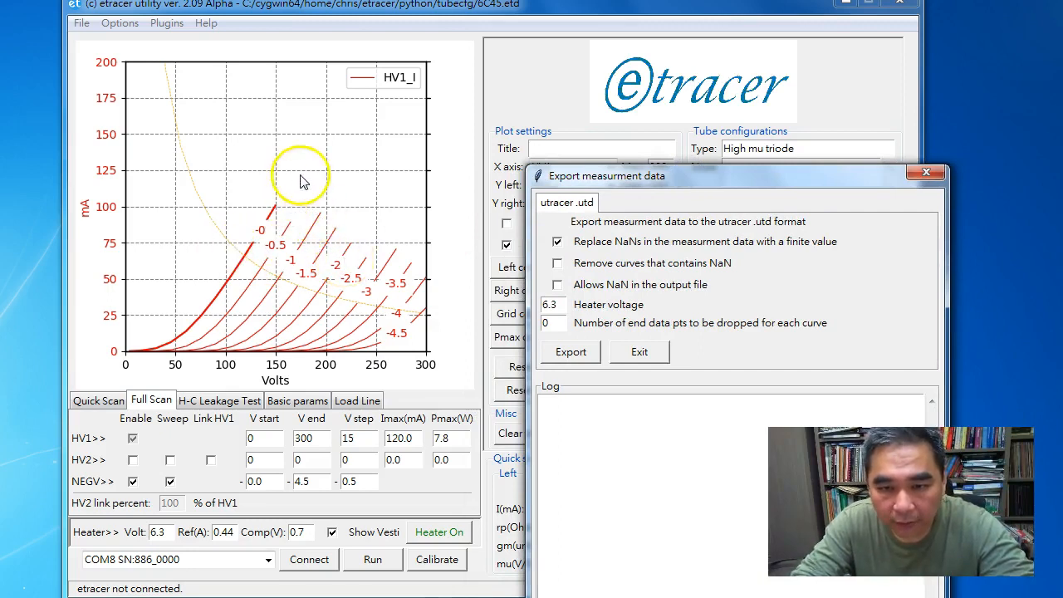
pyautogui.moveTo(320, 170)
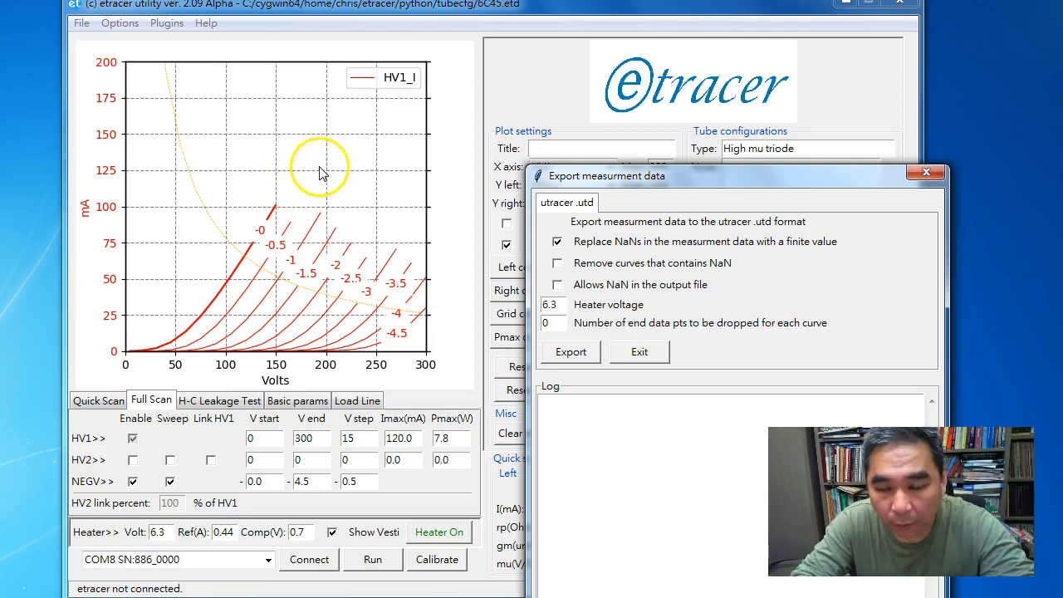
pyautogui.moveTo(88, 21)
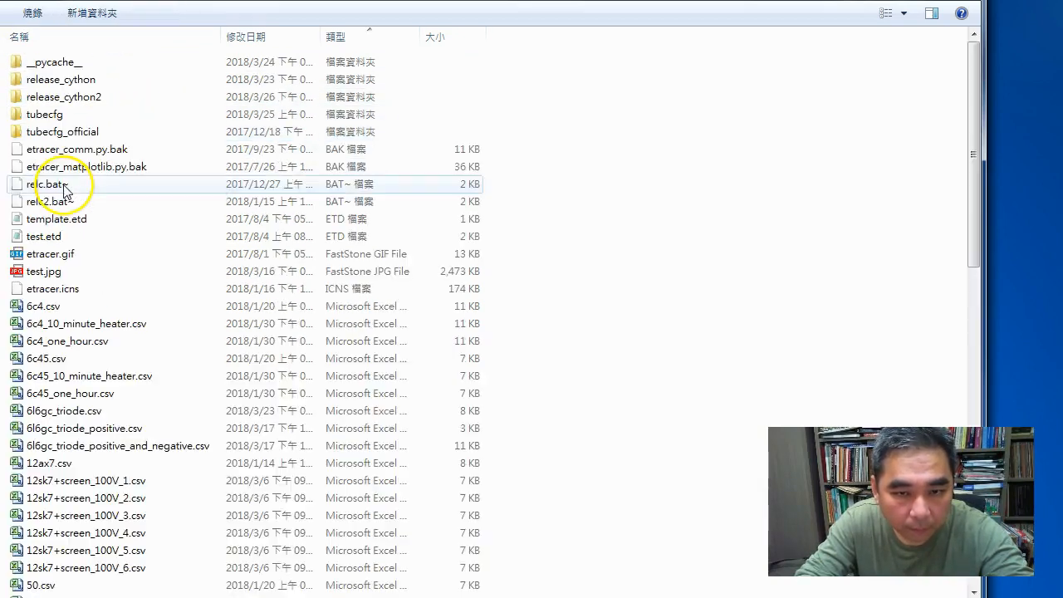
# Scroll the etracer python folder listing down to the tube-curve CSV files
pyautogui.scroll(-3)
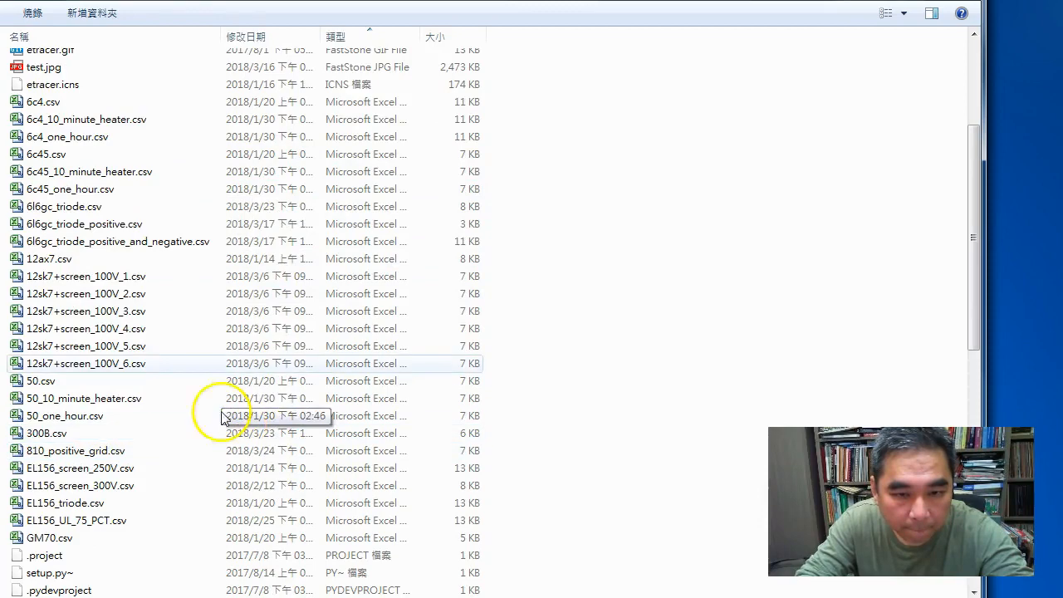
pyautogui.moveTo(102, 189)
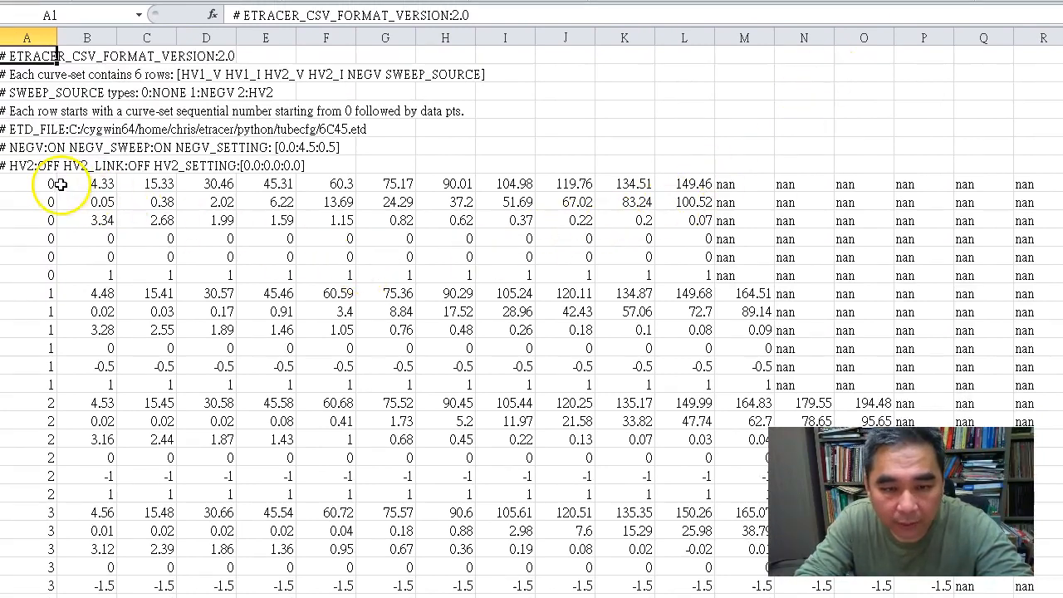
pyautogui.moveTo(38, 271)
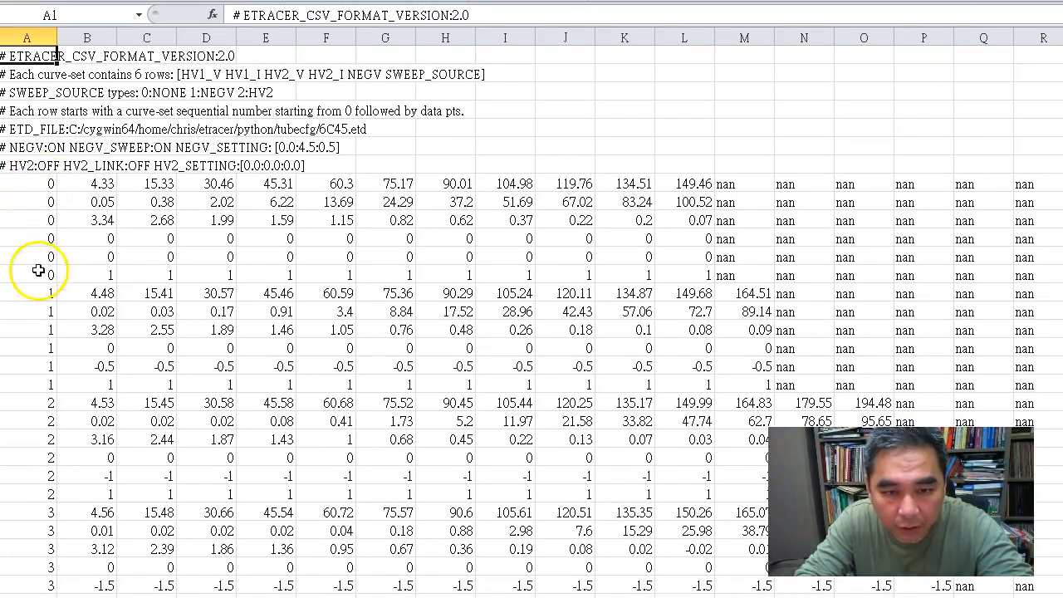
pyautogui.moveTo(36, 183)
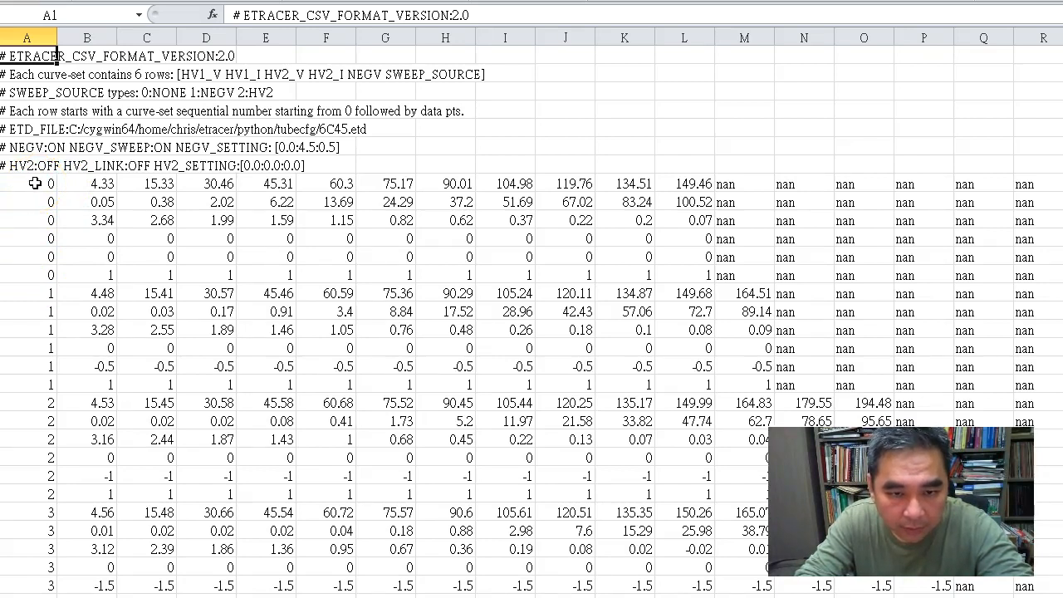
pyautogui.click(26, 183)
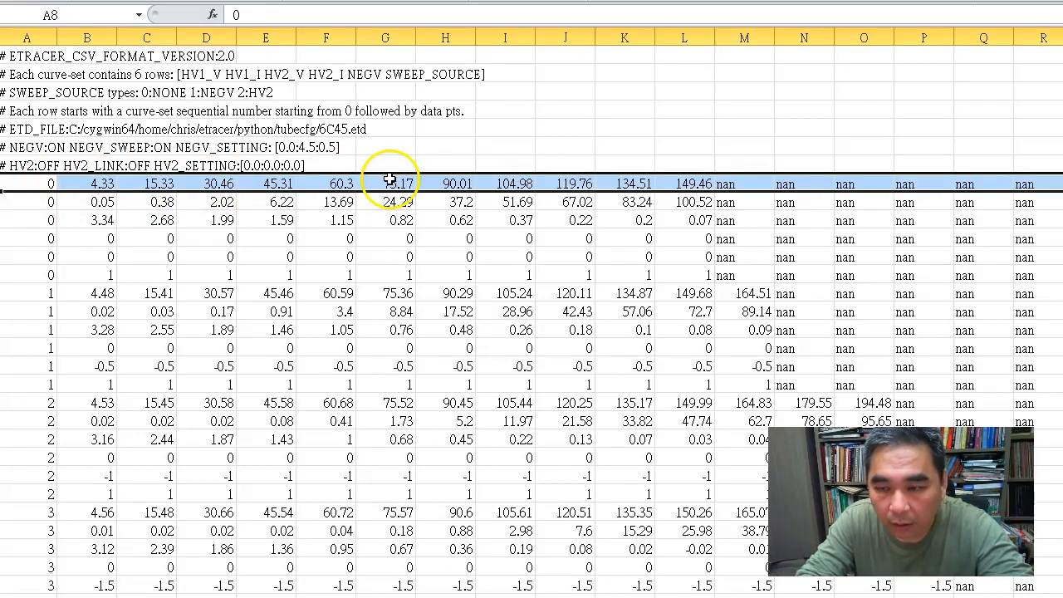
pyautogui.moveTo(241, 191)
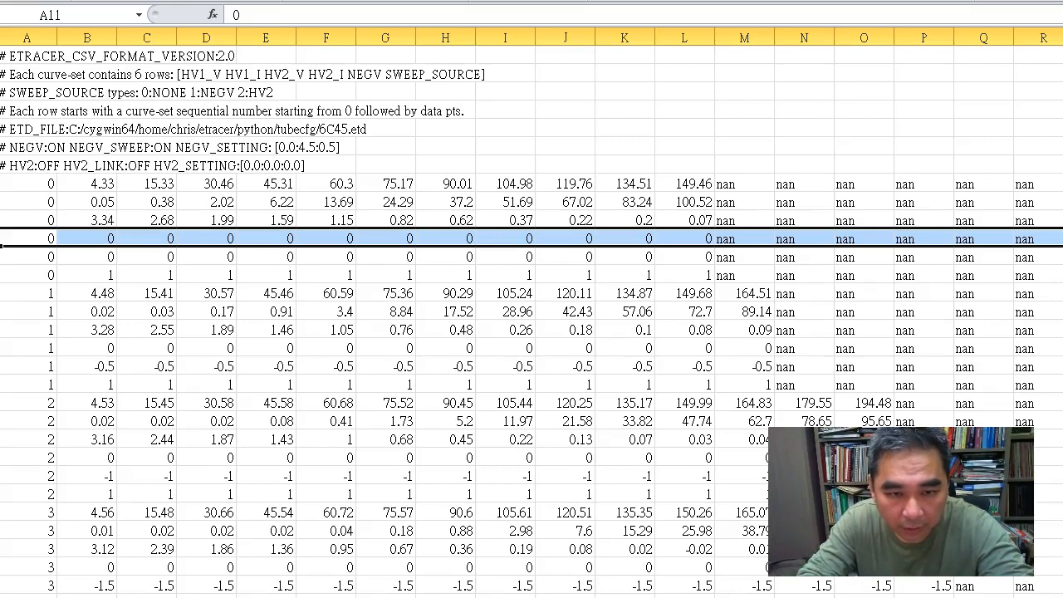
pyautogui.press('Down')
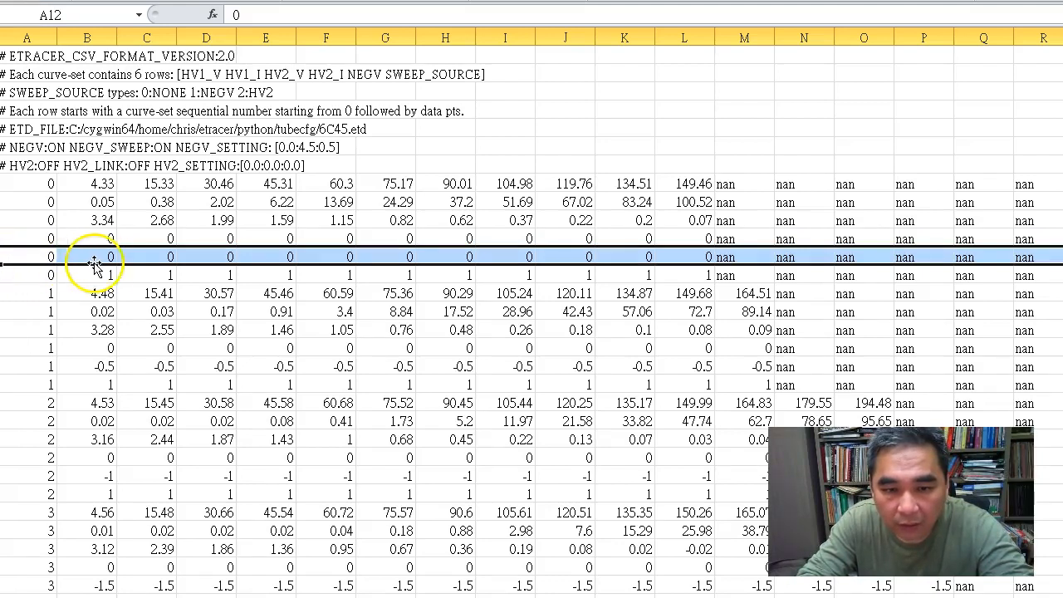
pyautogui.moveTo(192, 252)
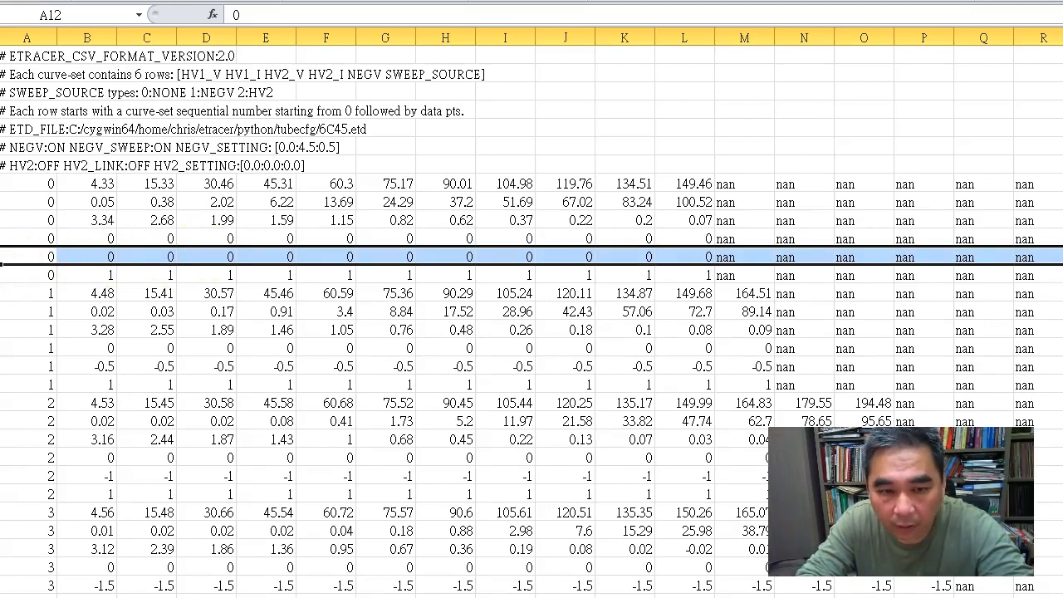
pyautogui.press('Down')
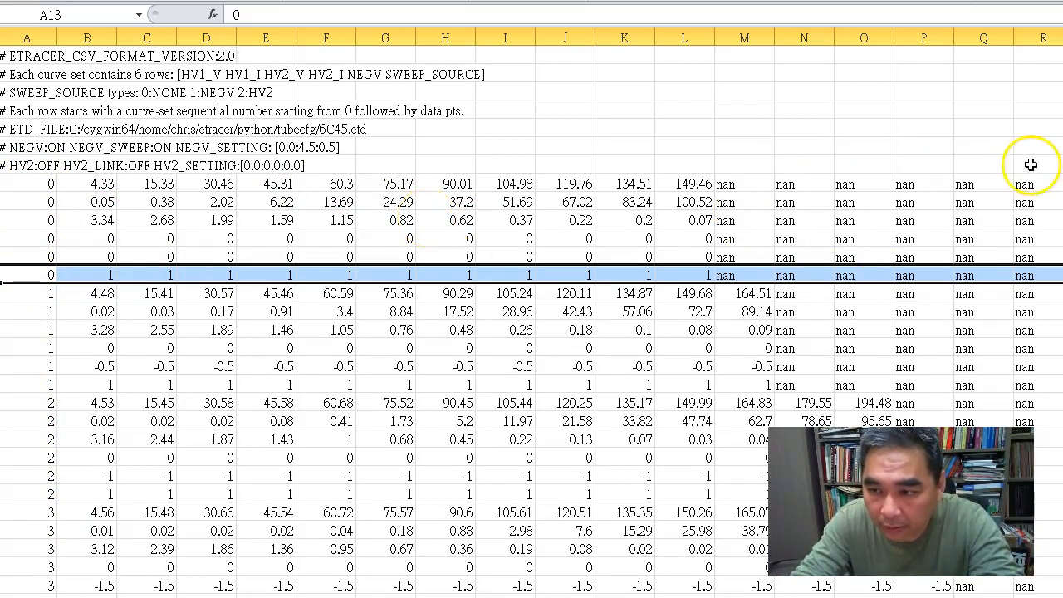
pyautogui.moveTo(685, 198)
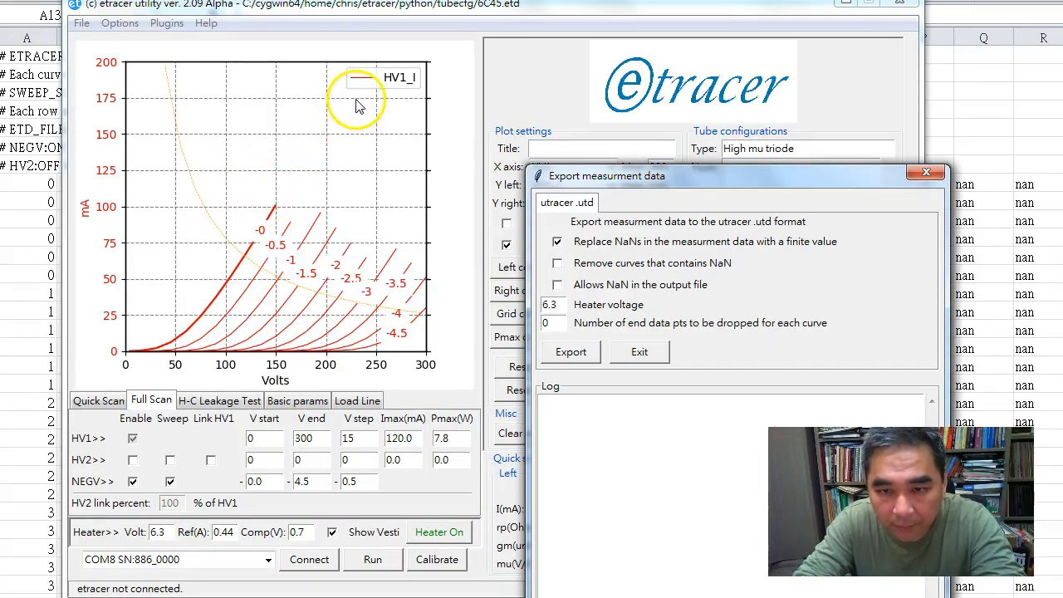
pyautogui.moveTo(347, 140)
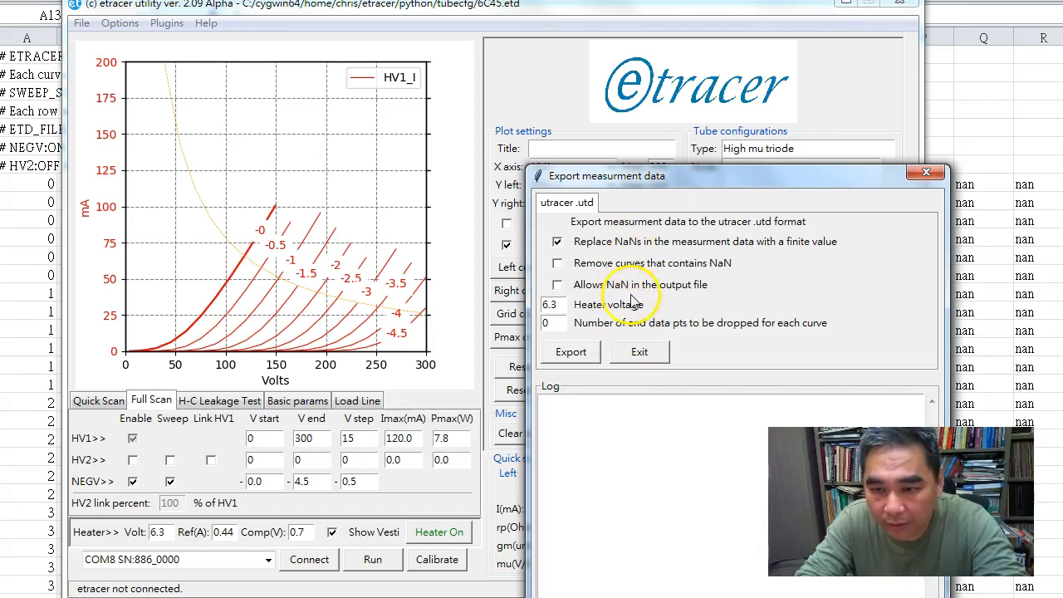
pyautogui.moveTo(633, 270)
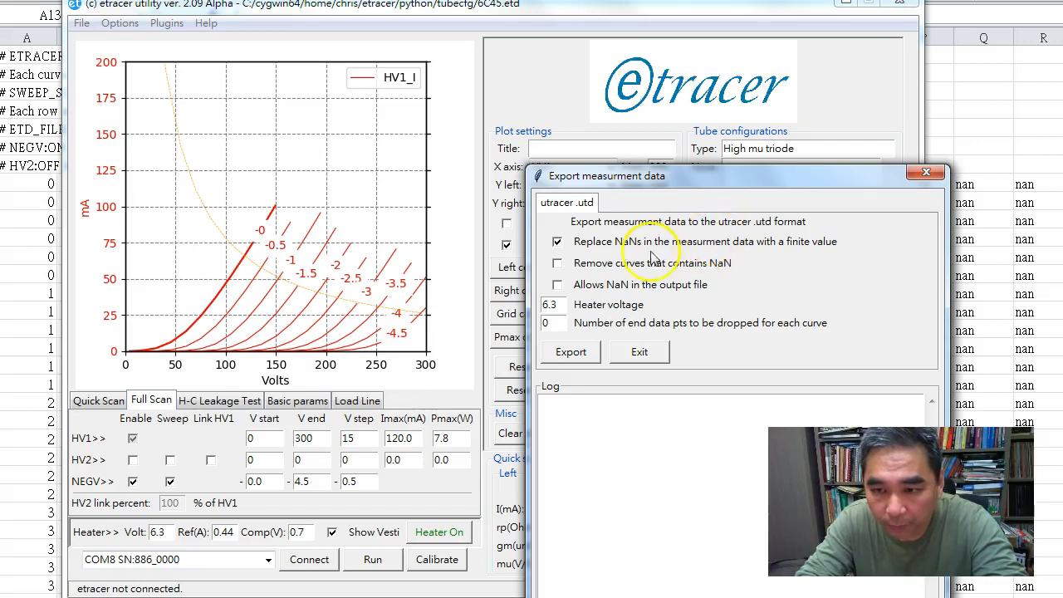
pyautogui.moveTo(632, 249)
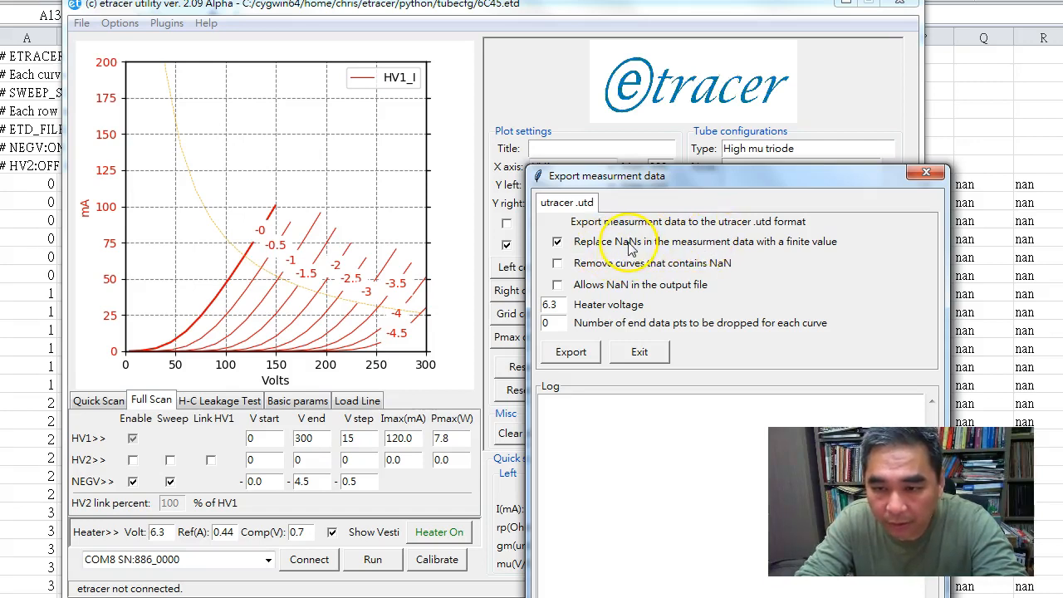
pyautogui.moveTo(657, 249)
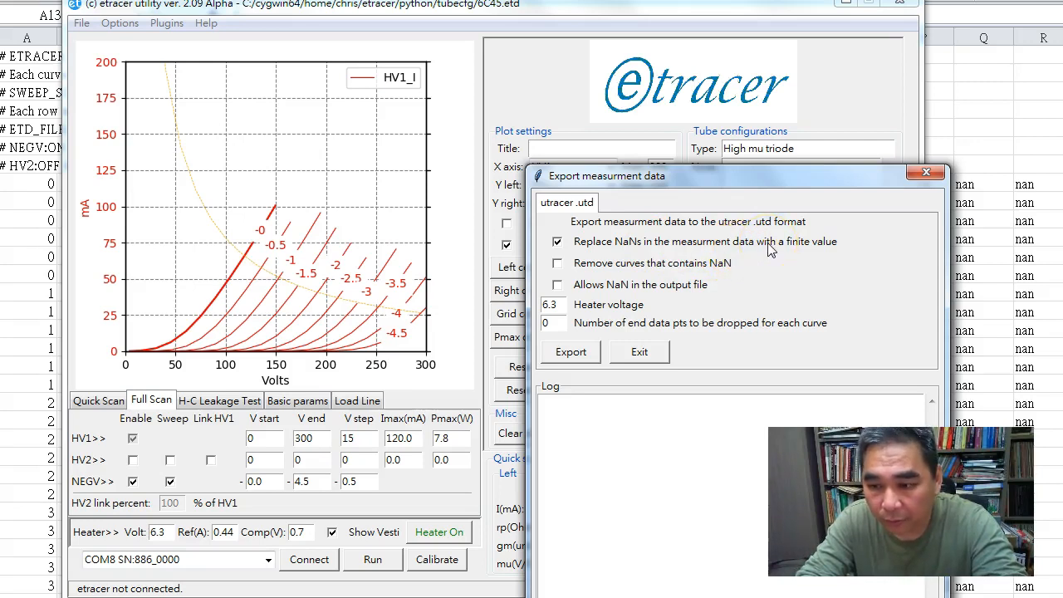
pyautogui.moveTo(598, 226)
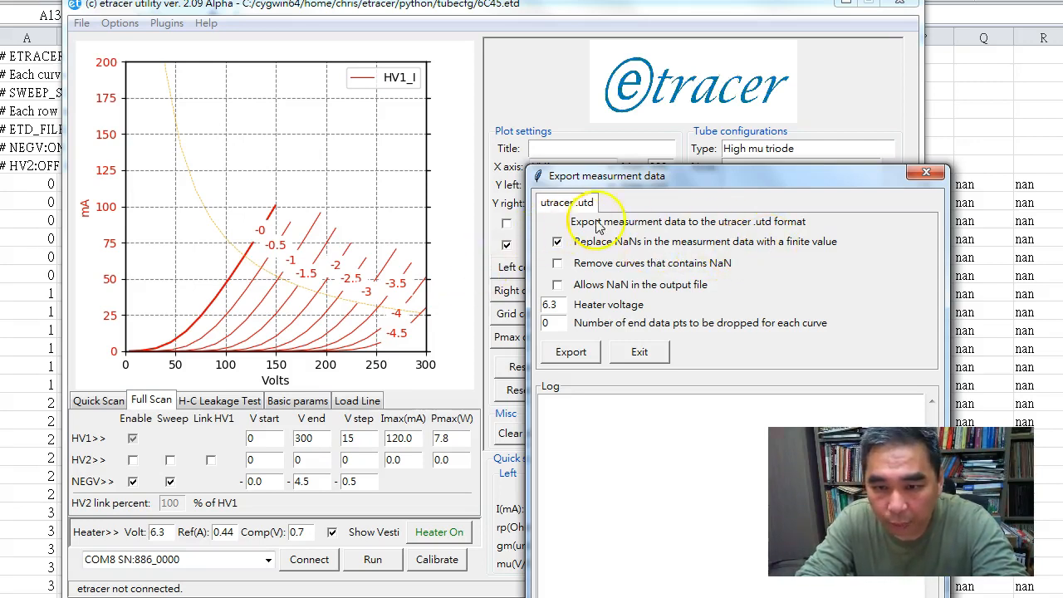
pyautogui.moveTo(671, 230)
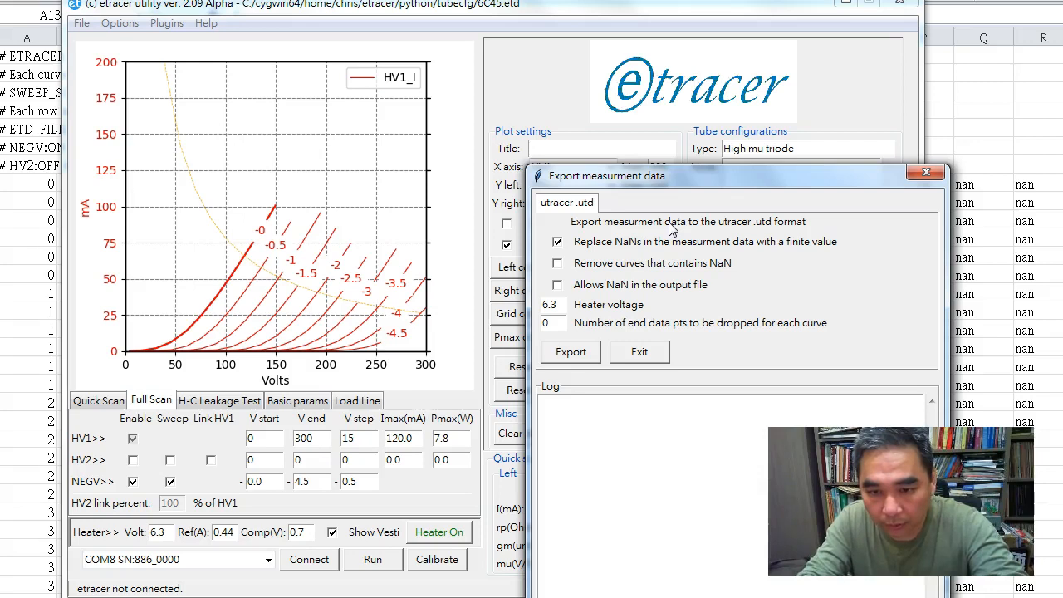
pyautogui.moveTo(428, 287)
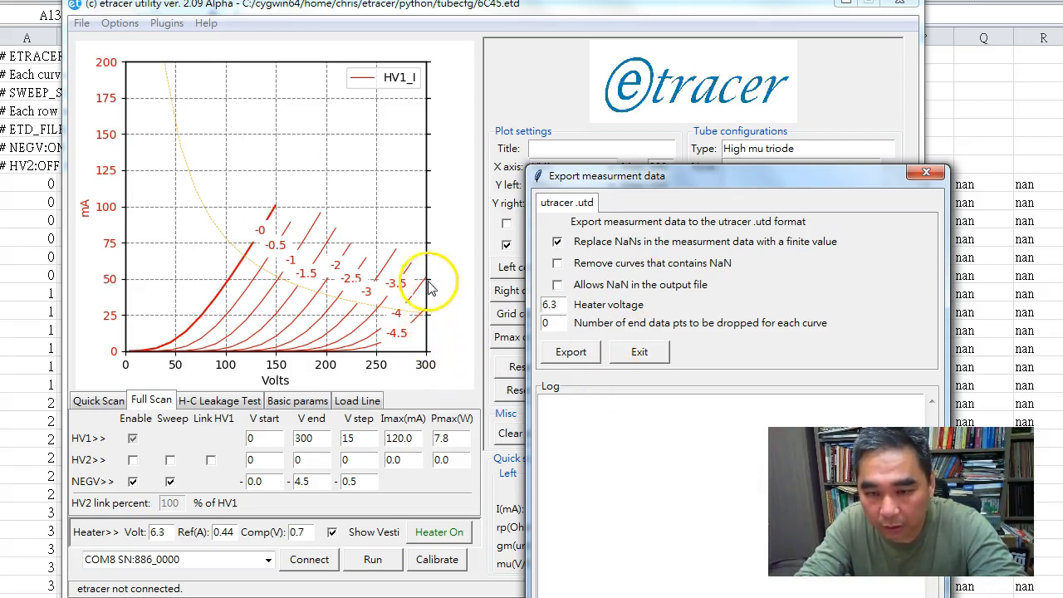
pyautogui.moveTo(432, 357)
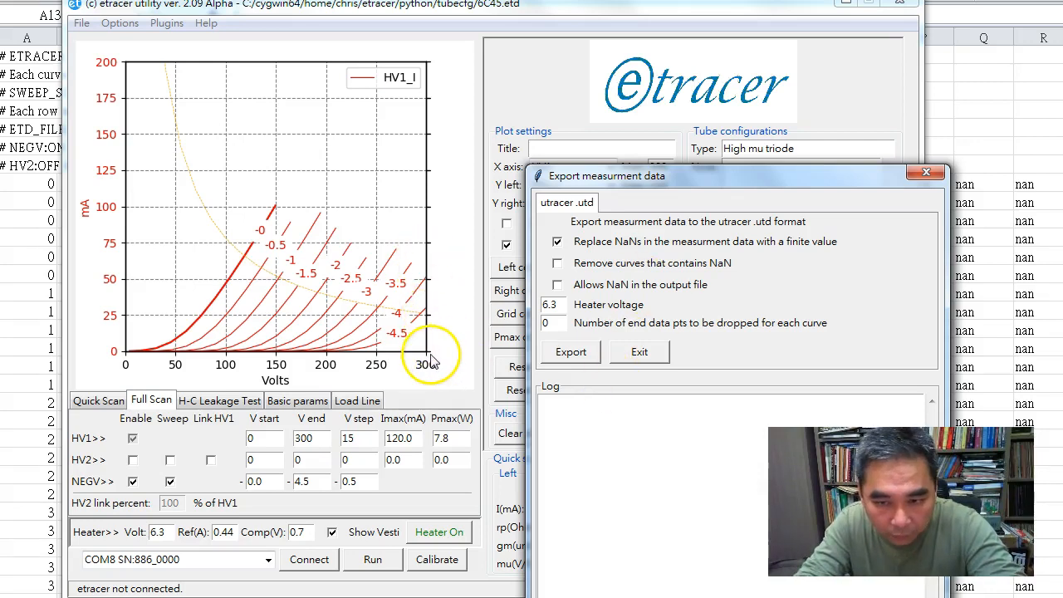
pyautogui.moveTo(430, 372)
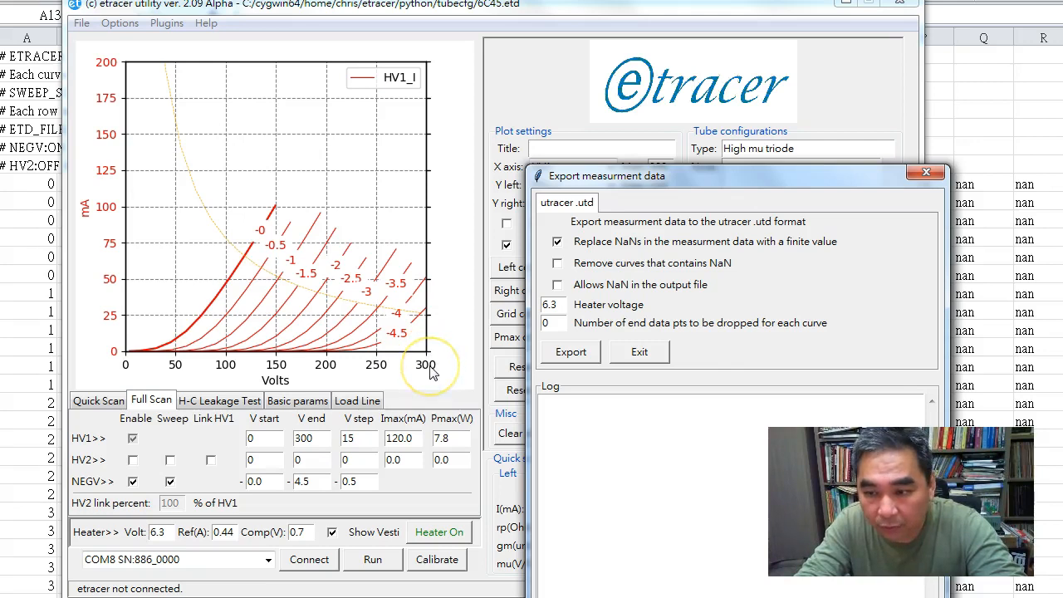
pyautogui.moveTo(427, 348)
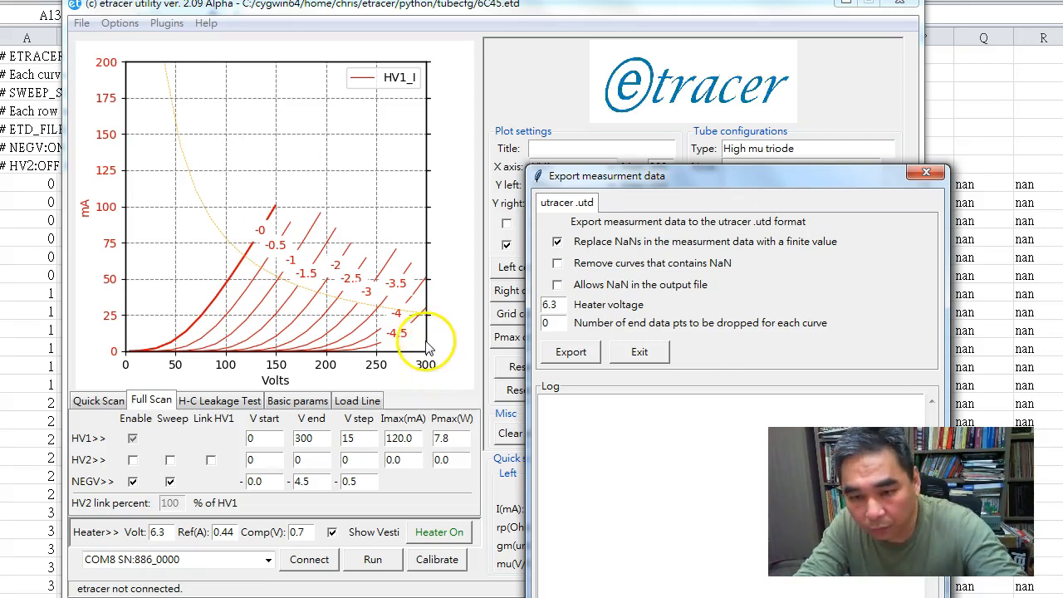
pyautogui.moveTo(432, 248)
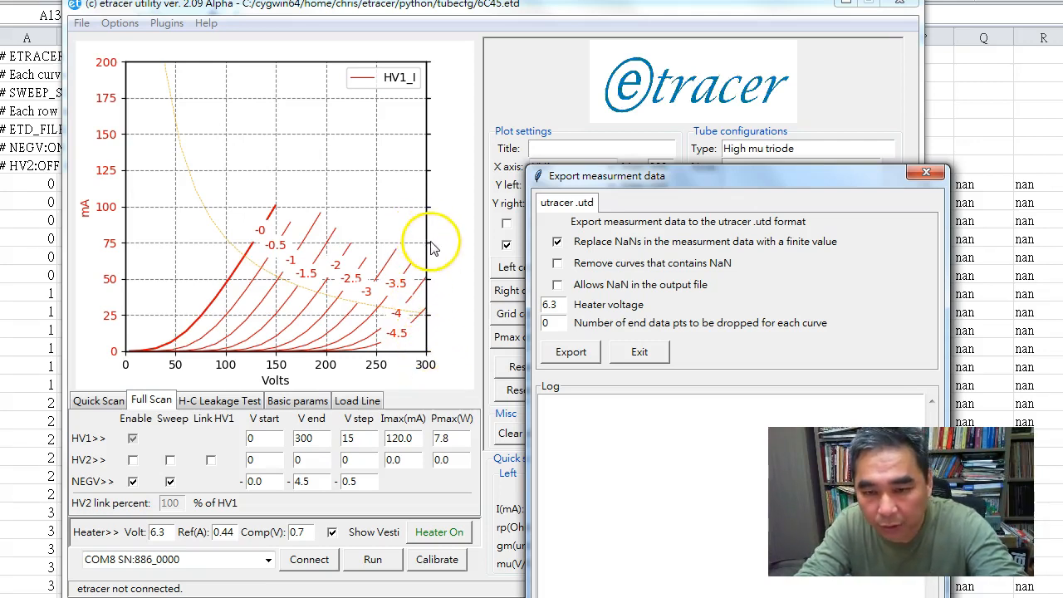
pyautogui.moveTo(839, 95)
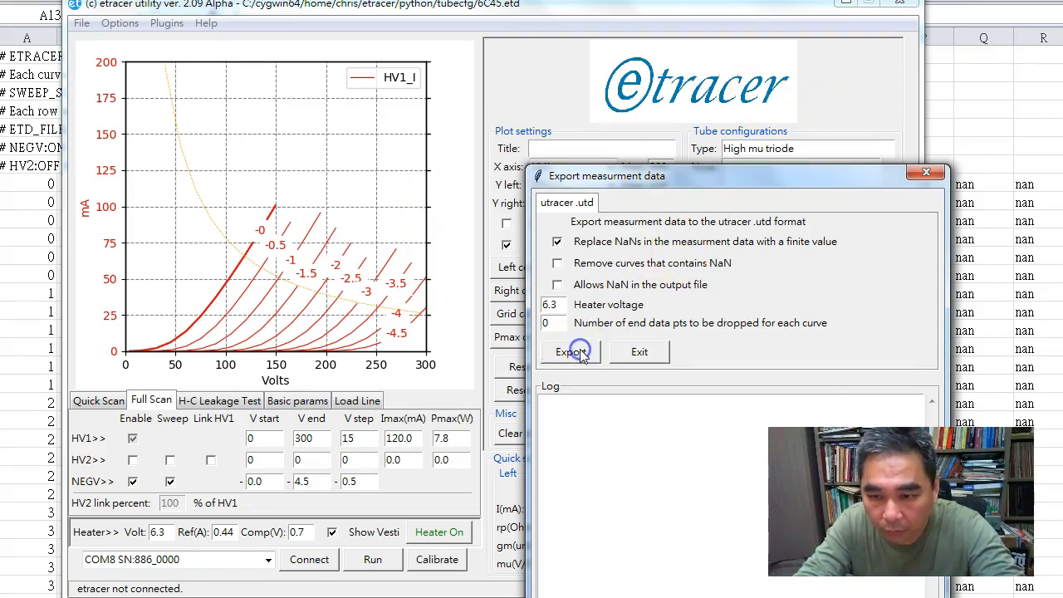
# Export with NaNs replaced by finite values, overwriting the existing 6c45.utd
pyautogui.click(570, 352)
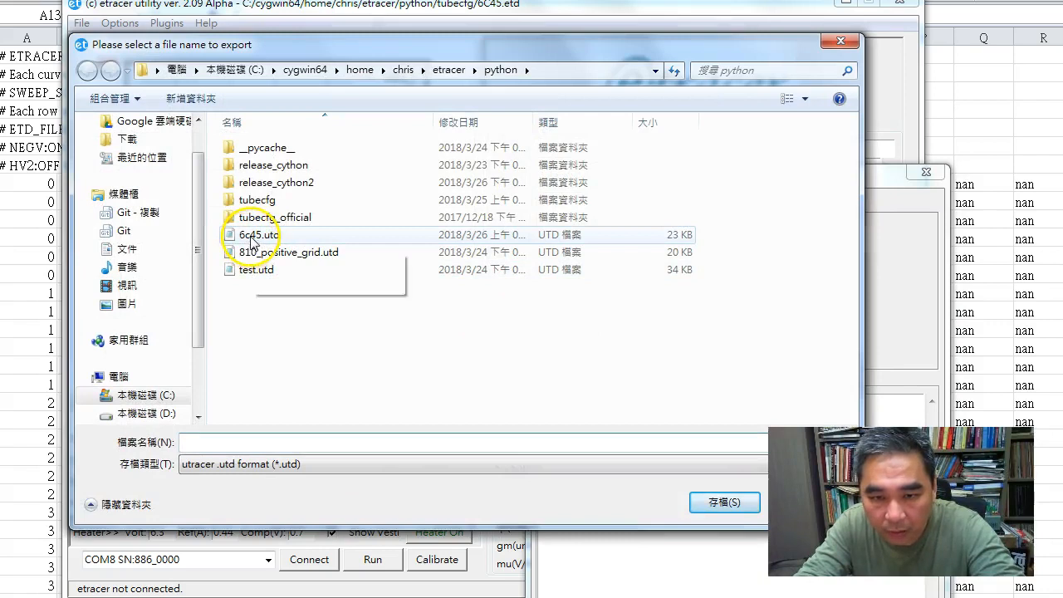
pyautogui.click(724, 503)
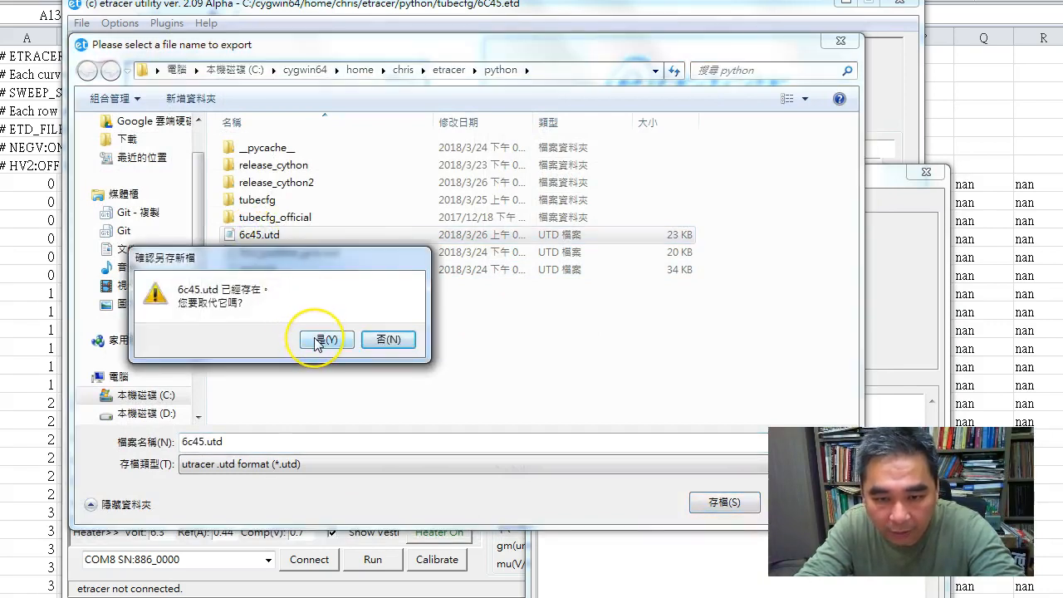
pyautogui.click(320, 339)
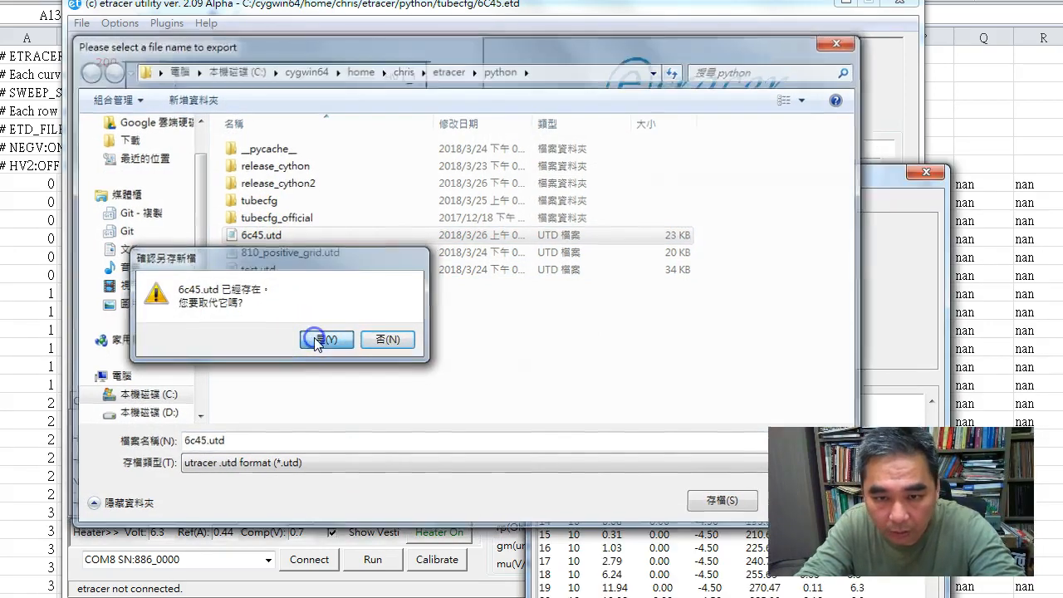
# Review the export log showing every curve written, zero skipped, 'Export complete'
pyautogui.click(321, 339)
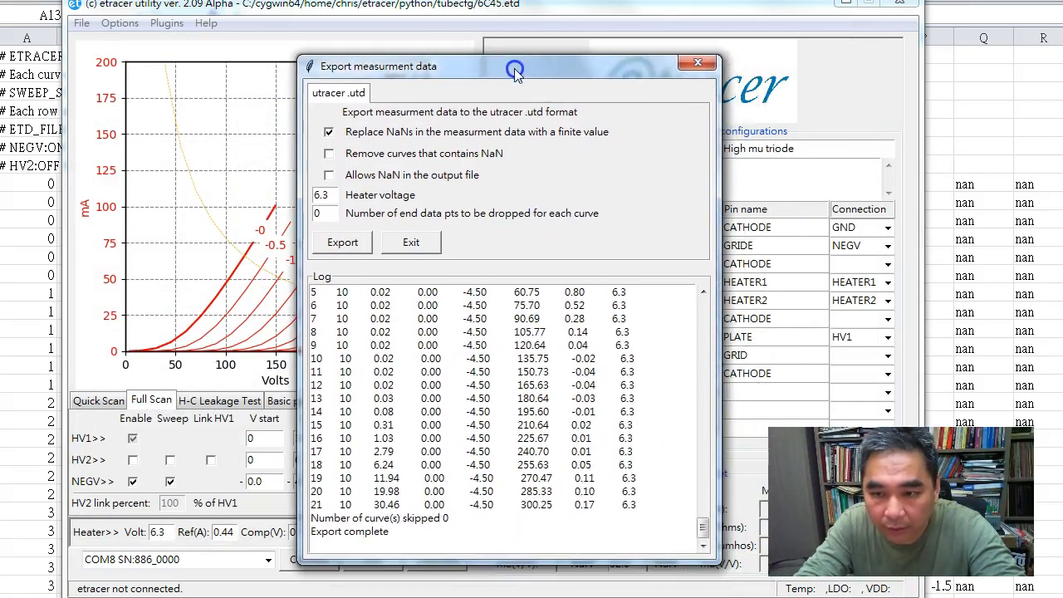
pyautogui.scroll(-3)
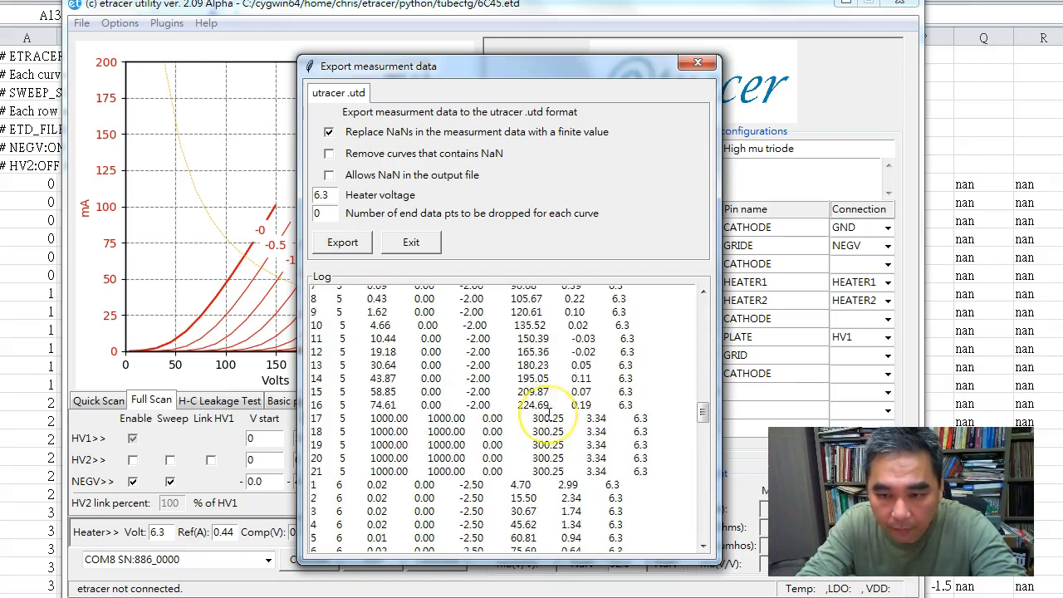
pyautogui.scroll(-3)
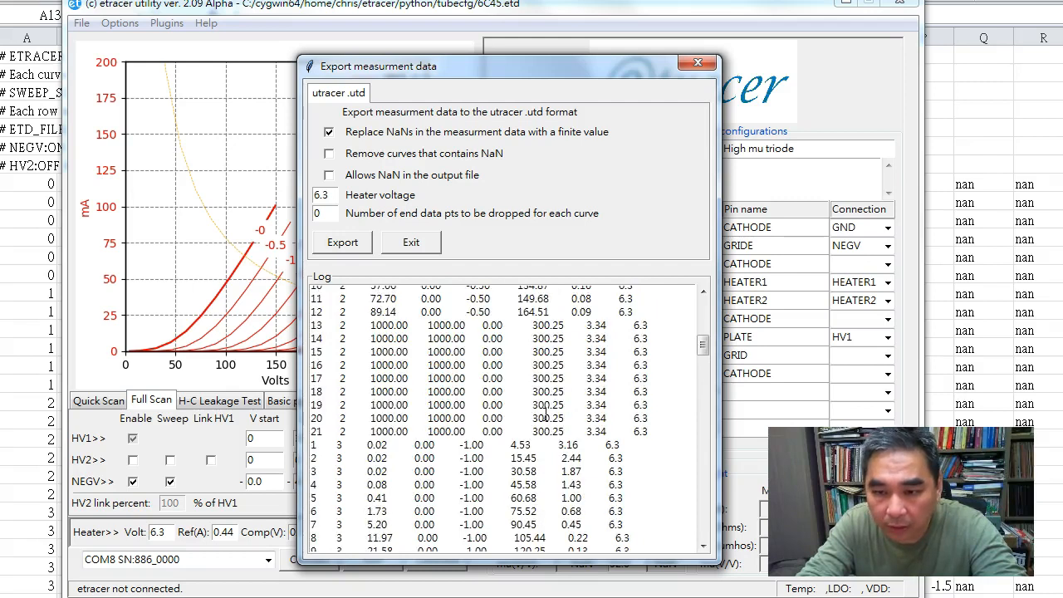
pyautogui.scroll(-3)
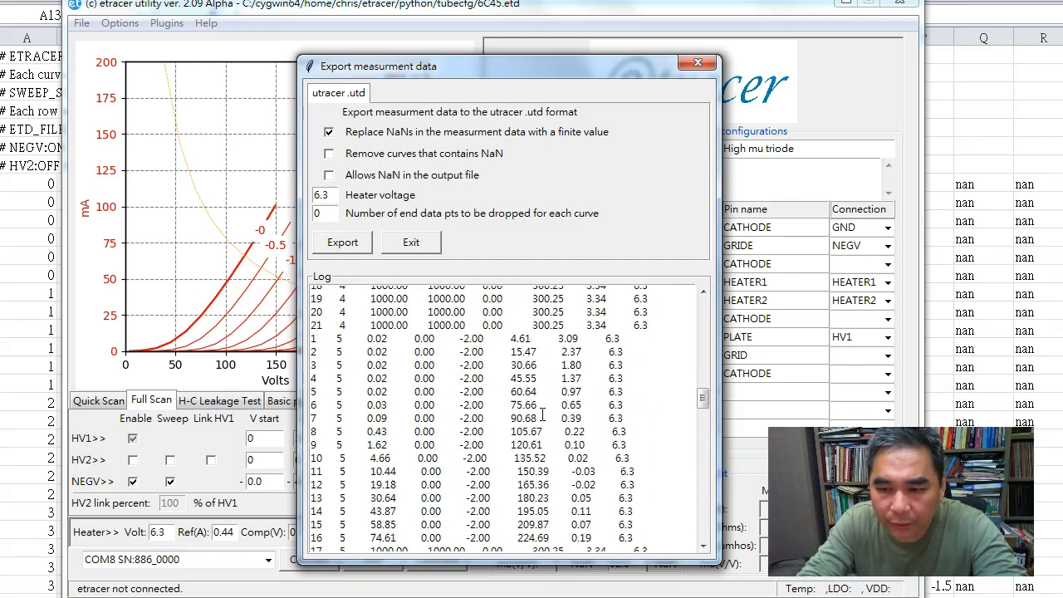
pyautogui.scroll(-3)
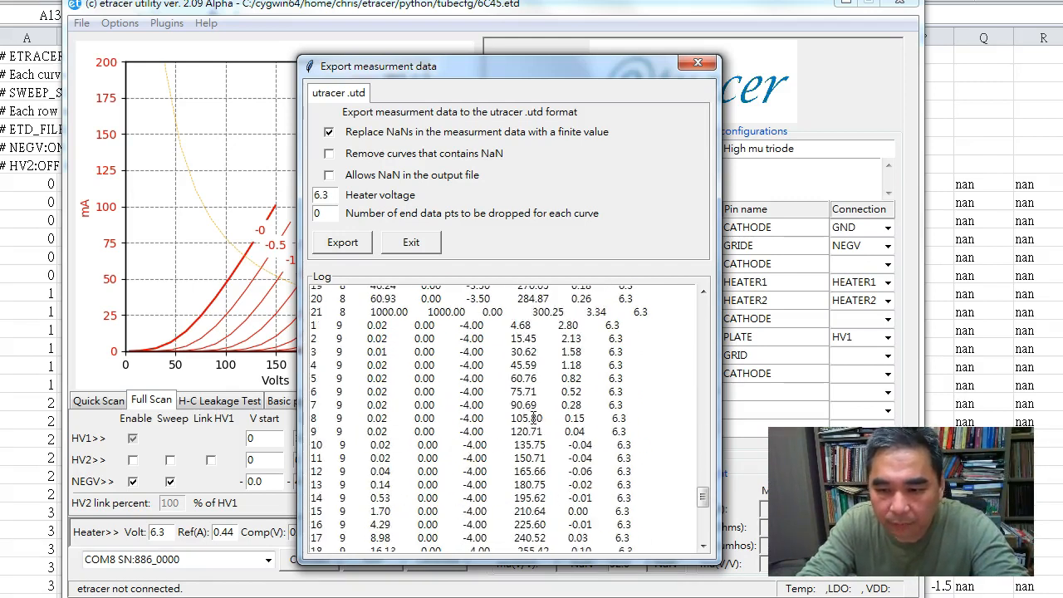
pyautogui.click(343, 241)
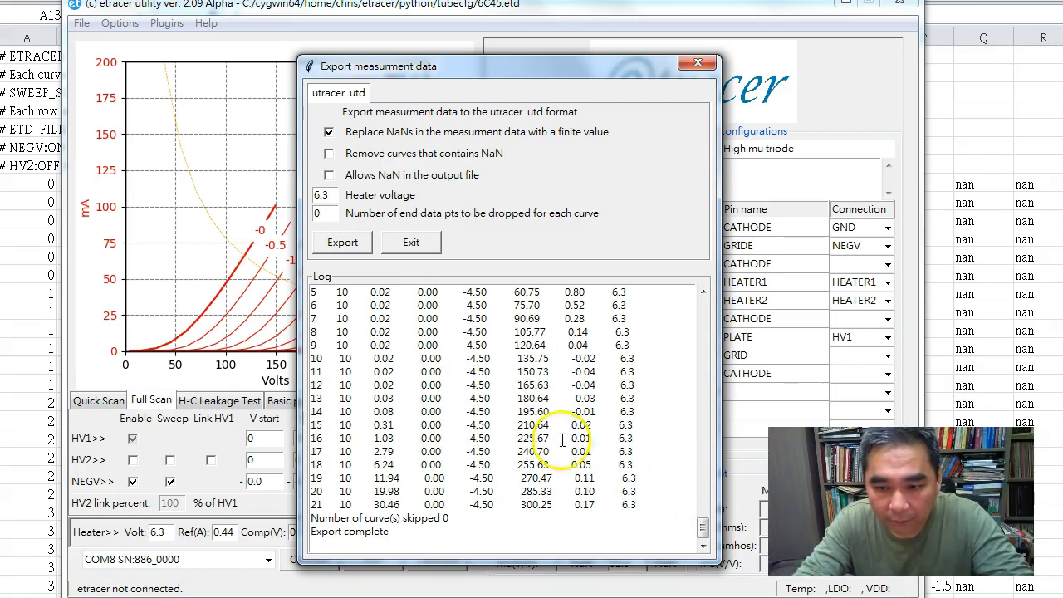
pyautogui.moveTo(702, 528)
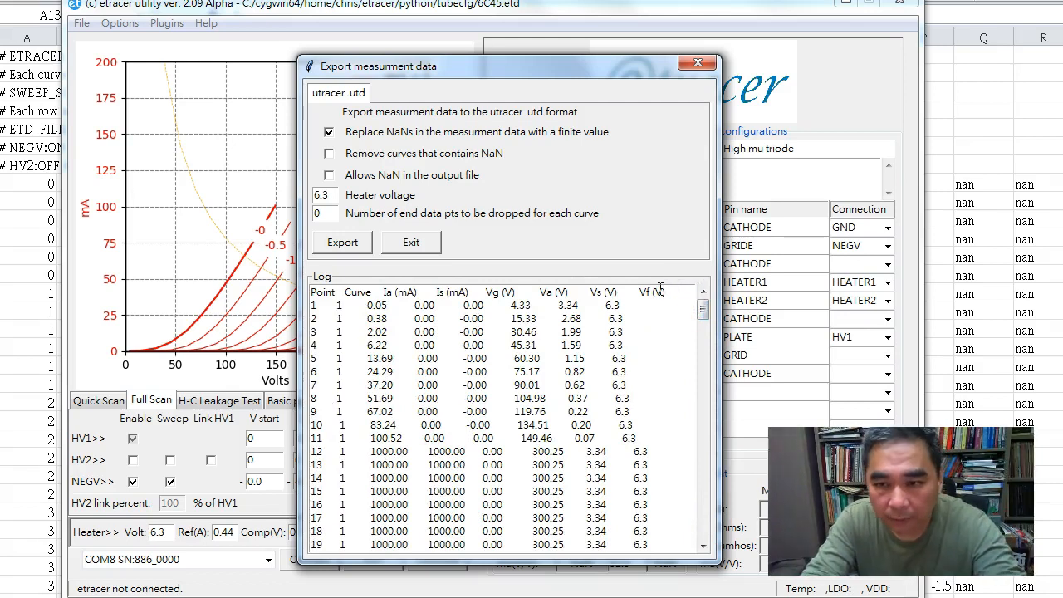
pyautogui.moveTo(499, 195)
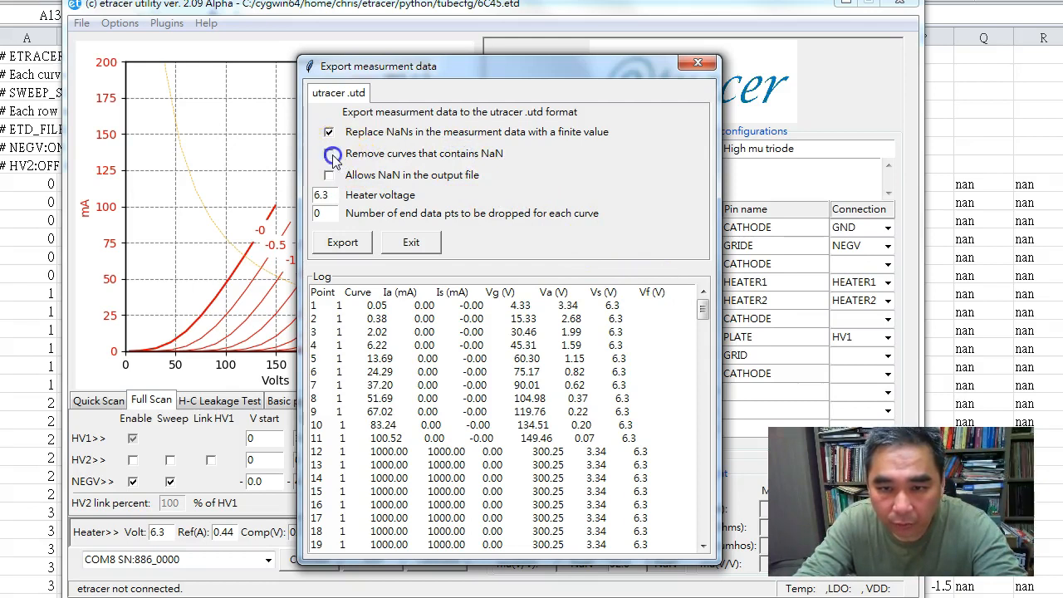
# Re-export 6c45.utd with NaN-containing curves removed instead, giving 8 curves skipped
pyautogui.click(329, 154)
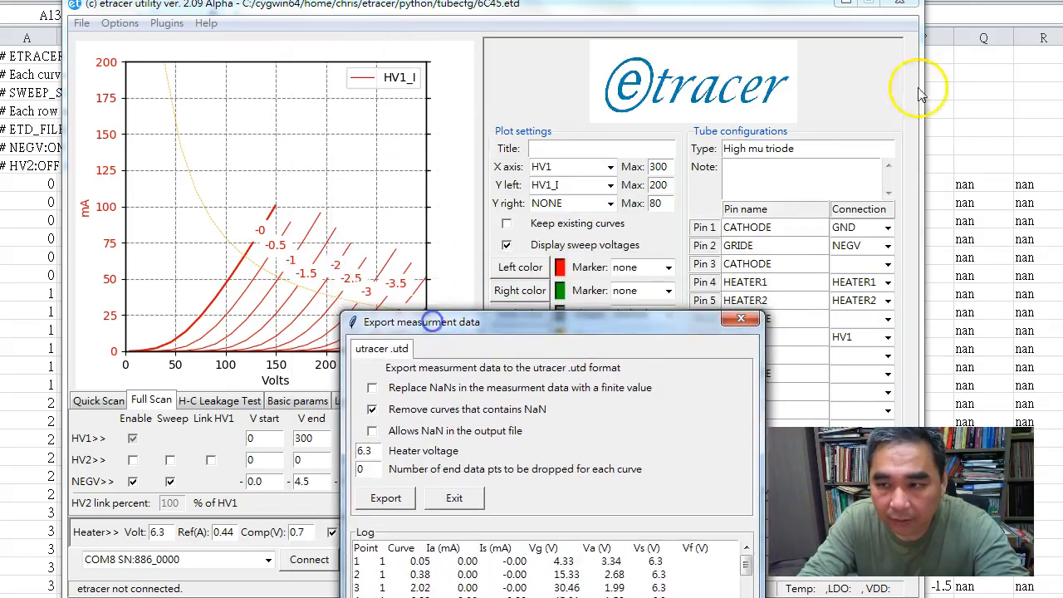
pyautogui.click(385, 497)
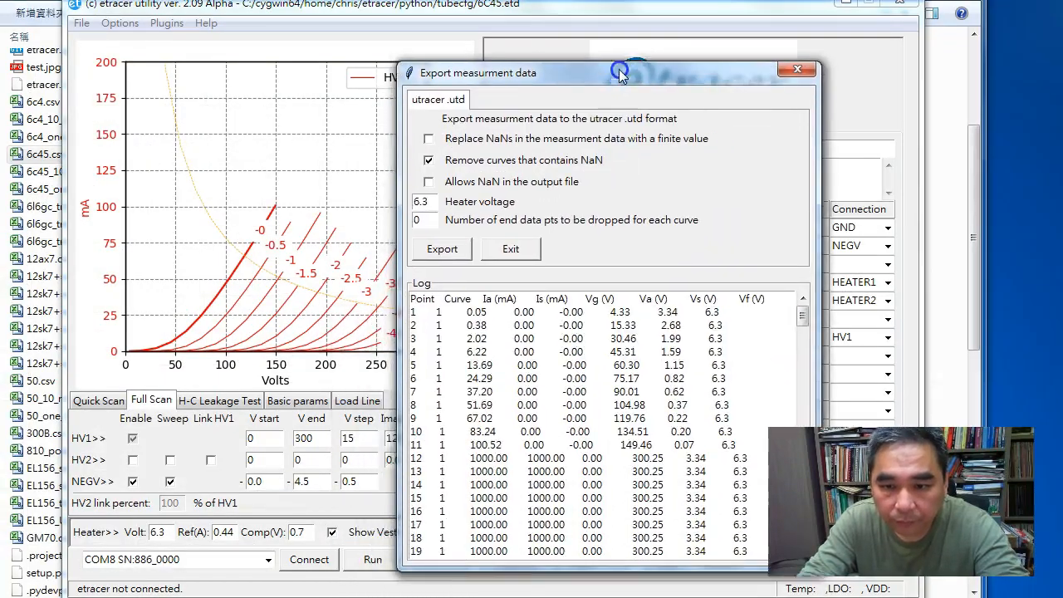
pyautogui.click(442, 248)
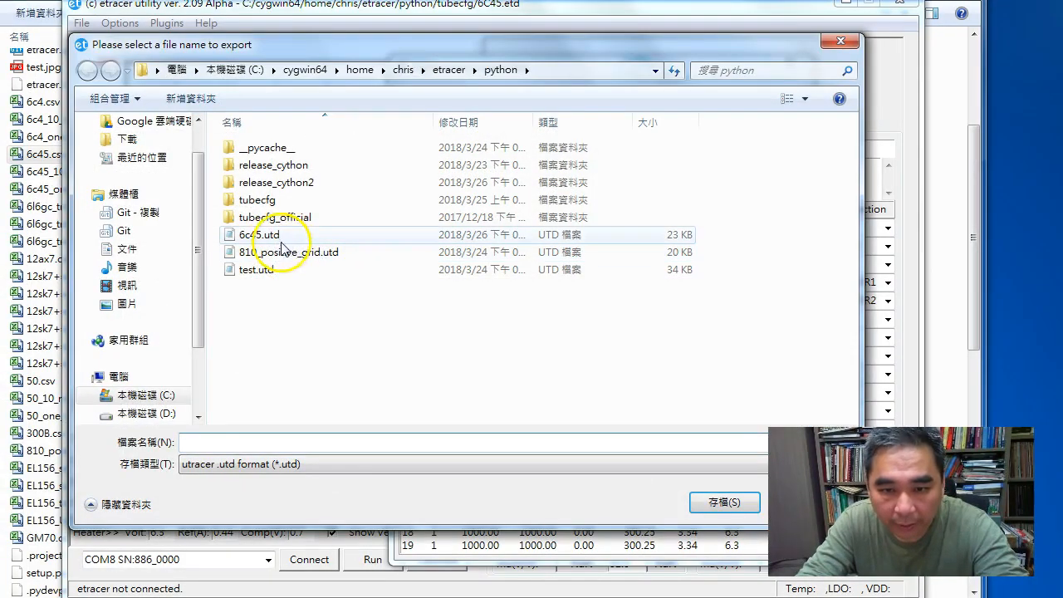
pyautogui.click(724, 502)
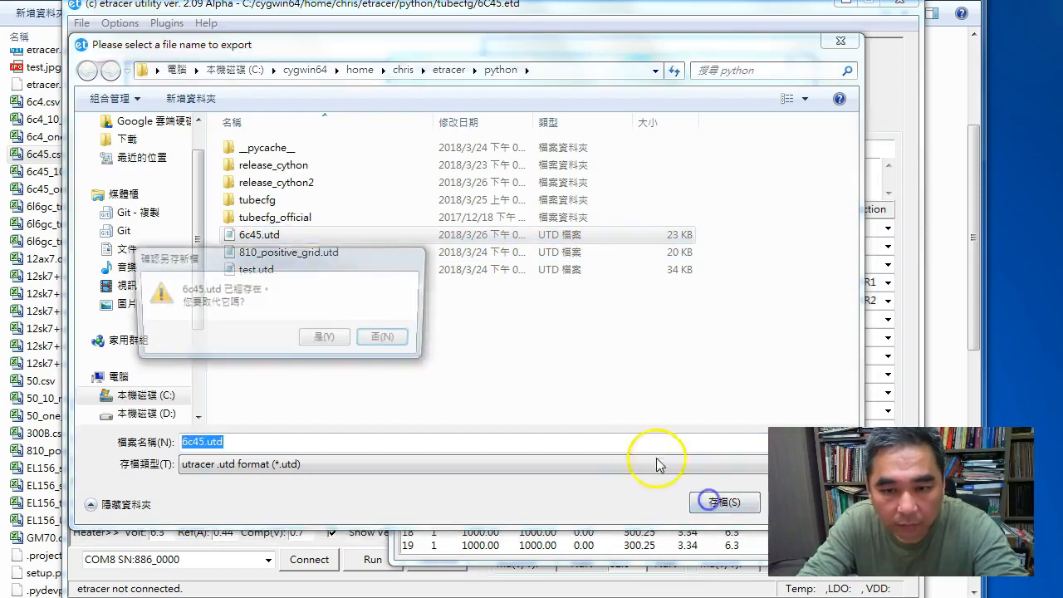
pyautogui.click(324, 336)
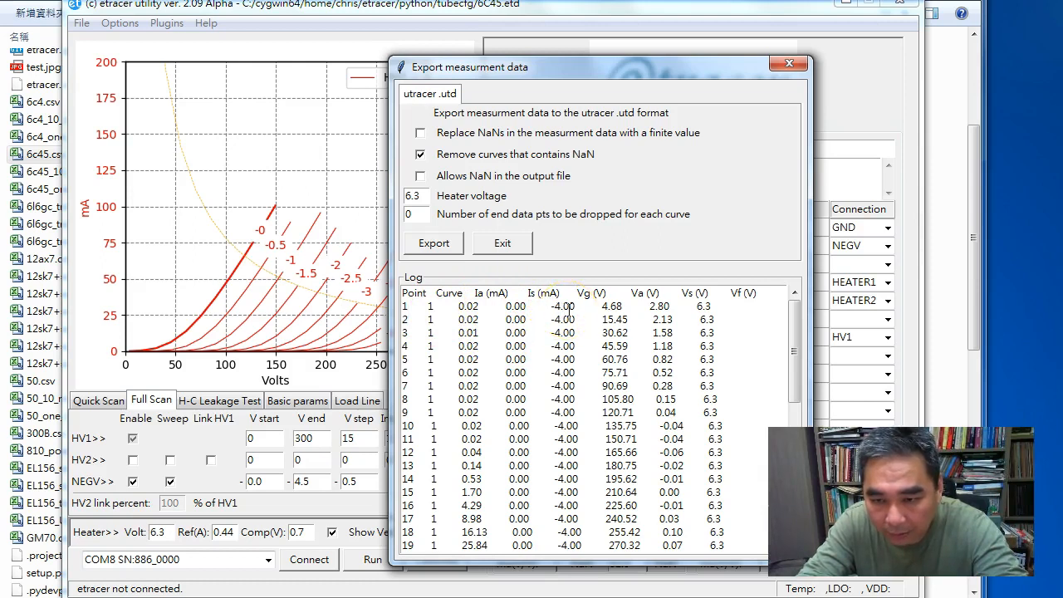
pyautogui.click(433, 243)
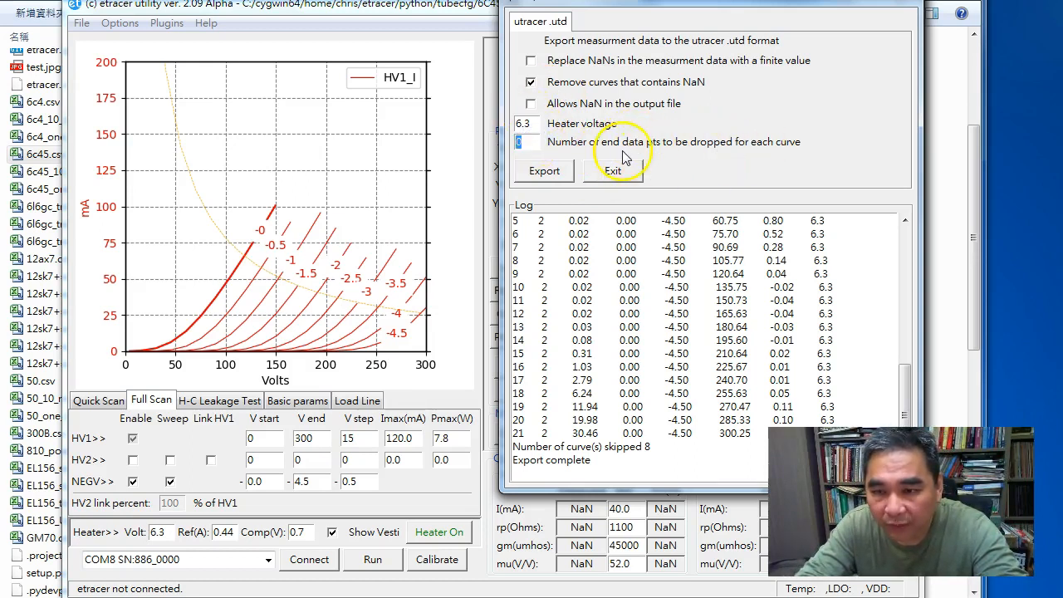
pyautogui.moveTo(698, 152)
pyautogui.write('6')
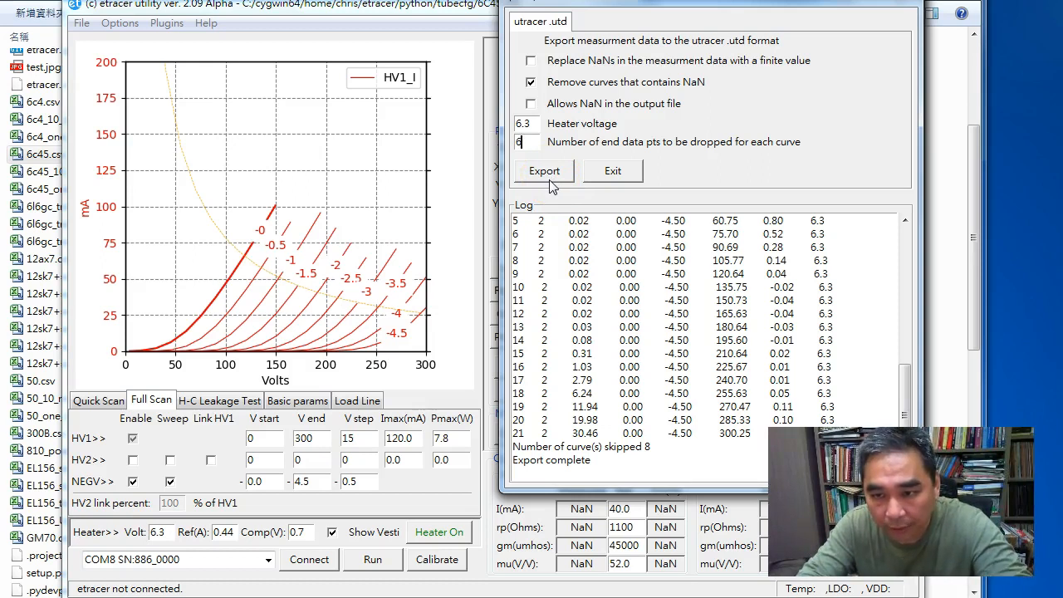
pyautogui.moveTo(613, 170)
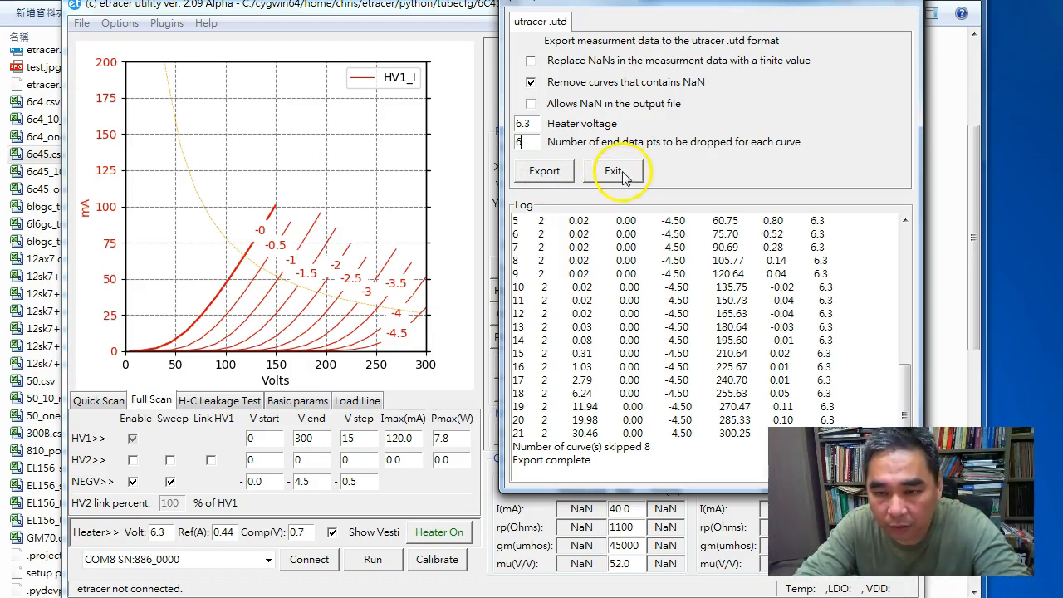
# Re-export 6c45.utd with 6 end data points dropped from each curve
pyautogui.click(544, 170)
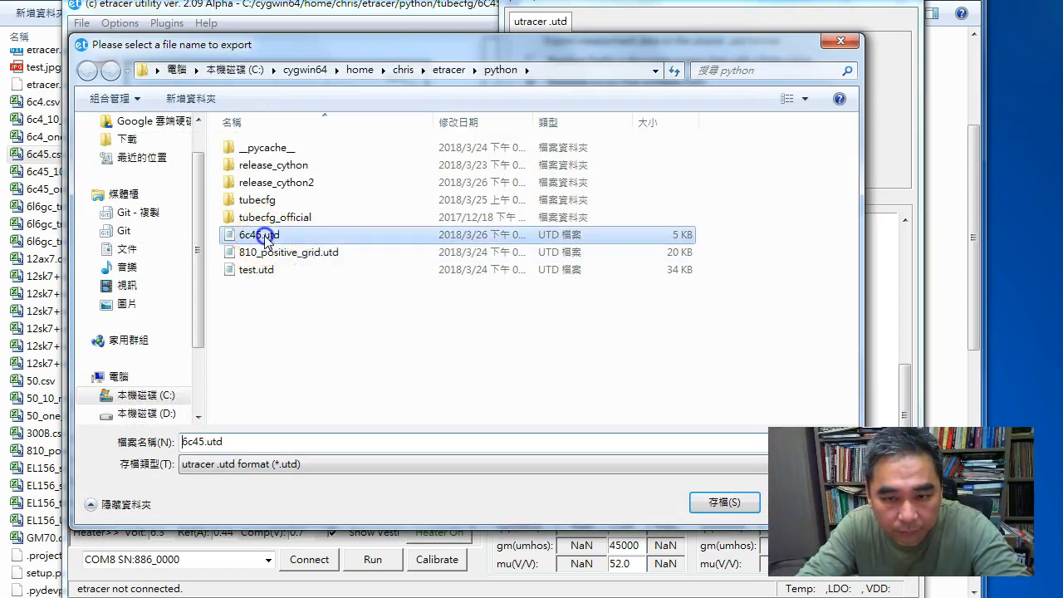
pyautogui.click(723, 503)
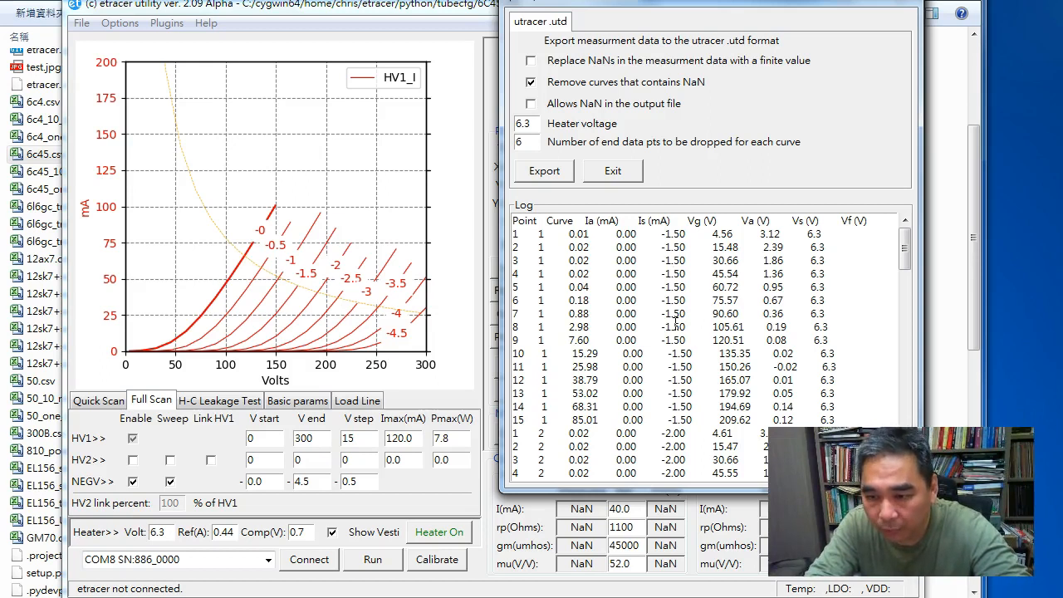
pyautogui.scroll(-3)
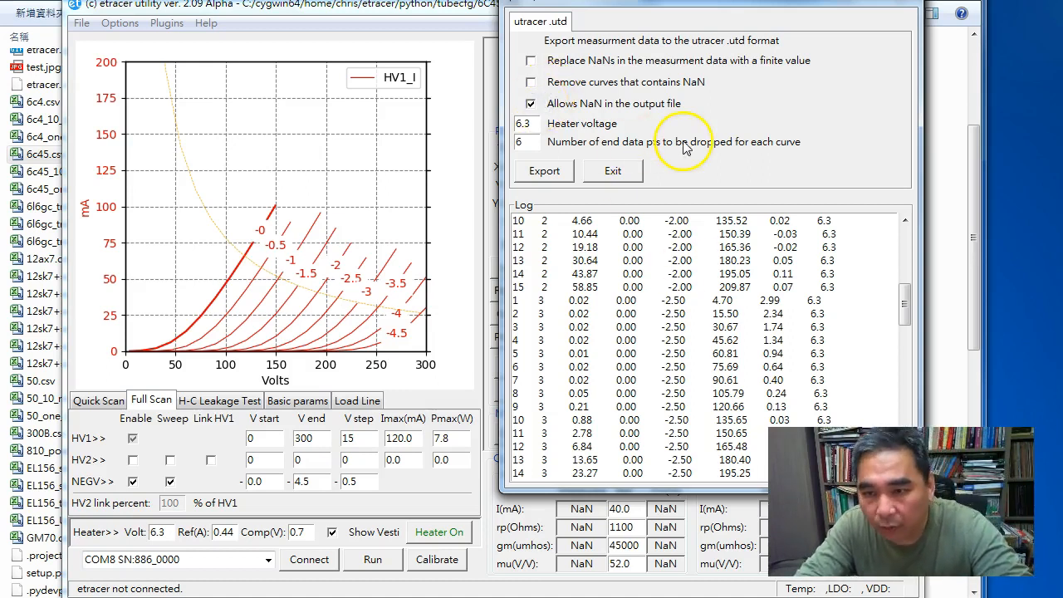
# Re-export 6c45.utd with NaN allowed in the output and 0 end points dropped
pyautogui.tripleClick(526, 141)
pyautogui.write('0')
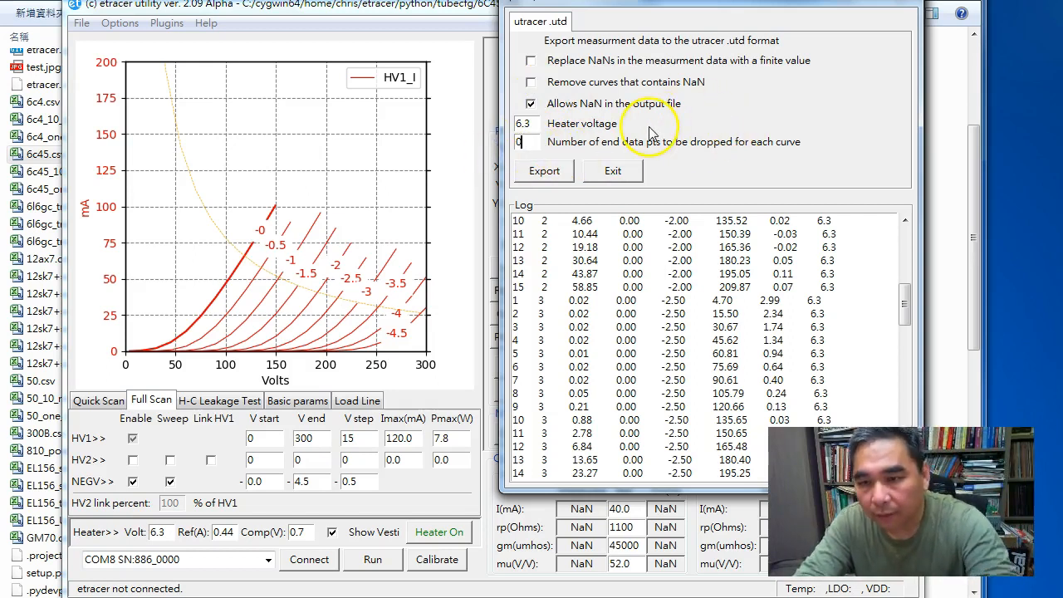
pyautogui.click(545, 171)
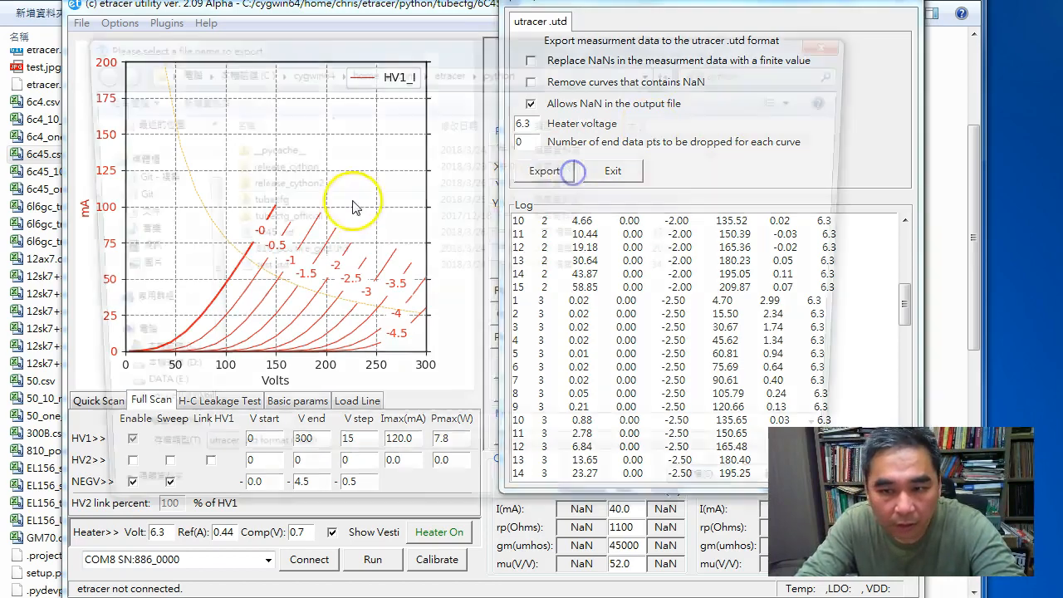
pyautogui.click(544, 170)
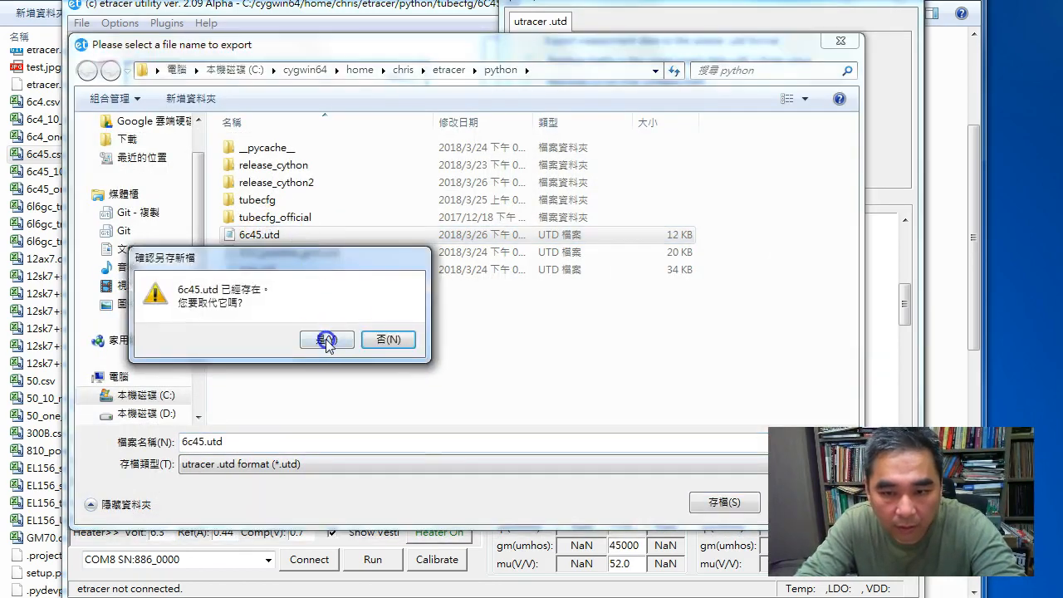
pyautogui.click(327, 339)
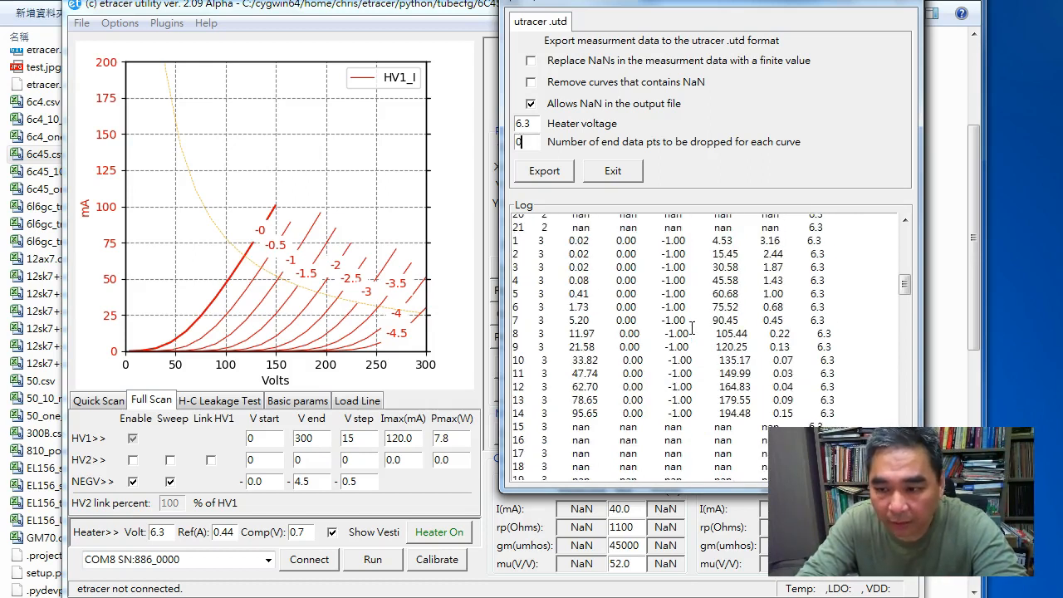
# Scroll through the log to check every curve's points, unmeasured ones listed as nan
pyautogui.scroll(3)
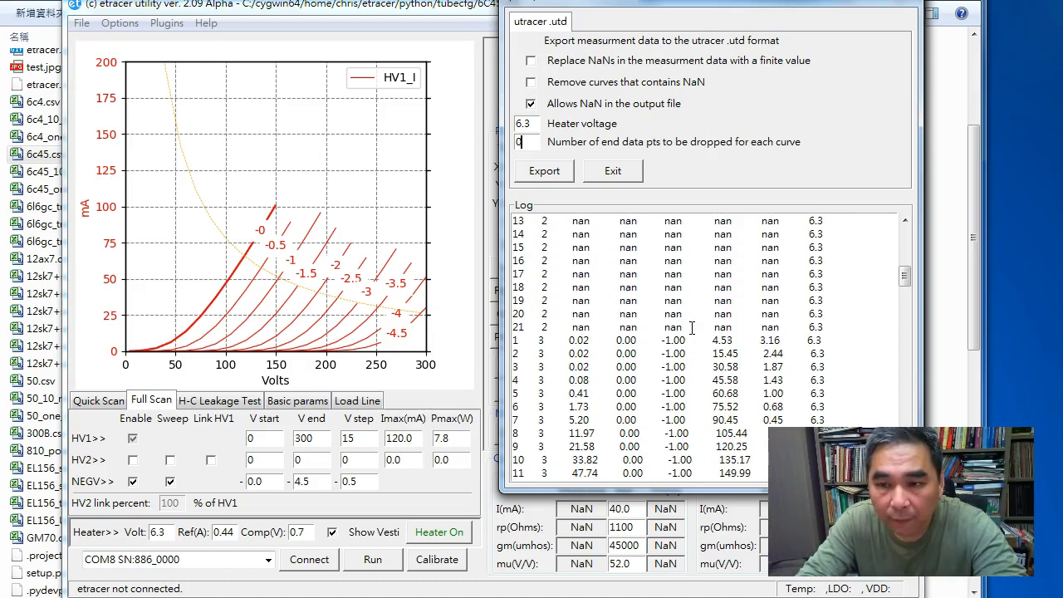
pyautogui.scroll(3)
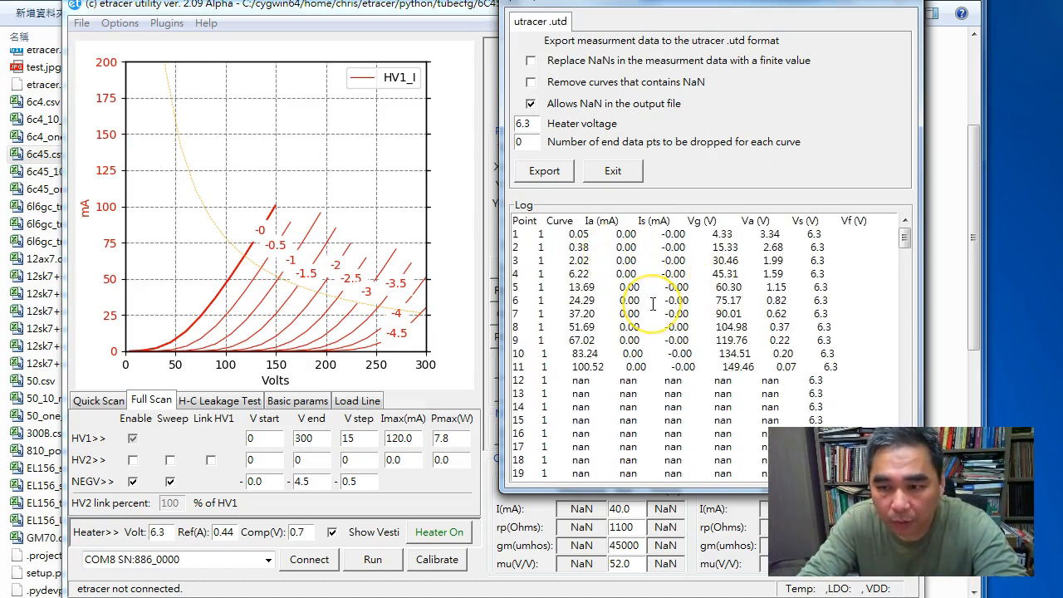
pyautogui.click(521, 142)
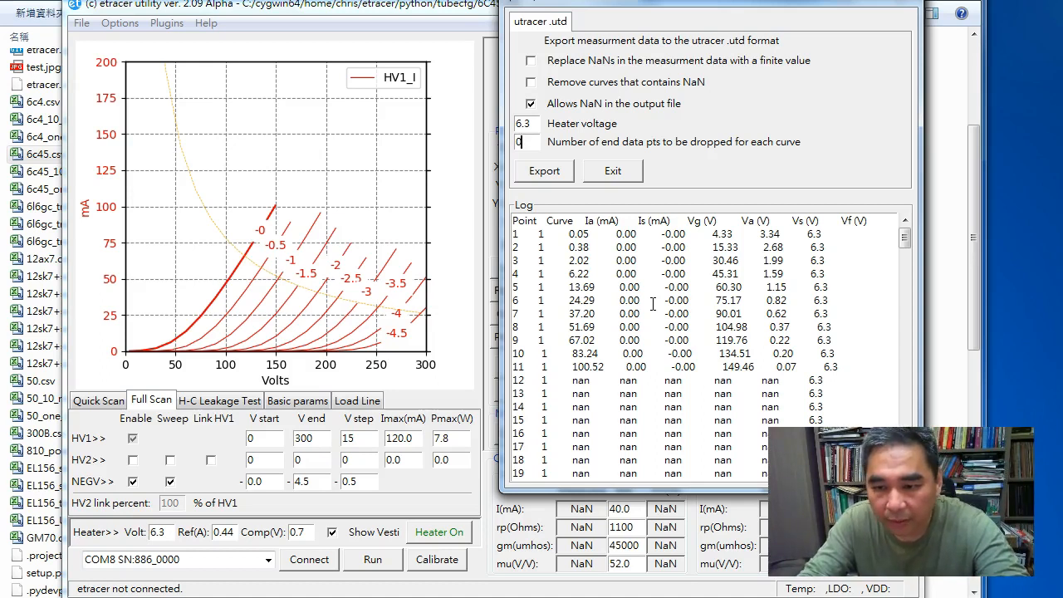
pyautogui.scroll(-3)
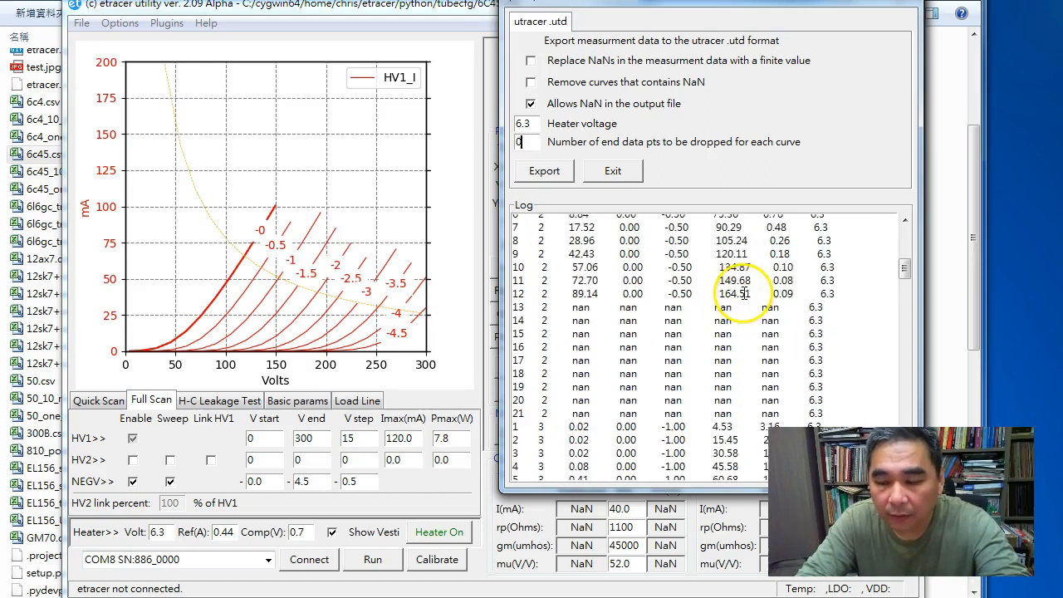
pyautogui.scroll(-3)
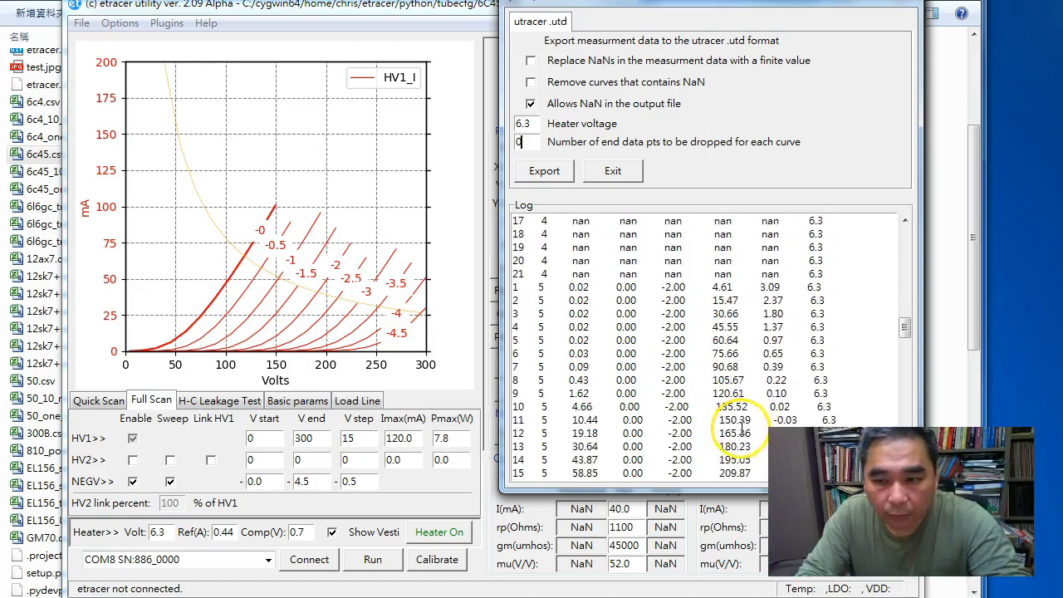
pyautogui.scroll(-3)
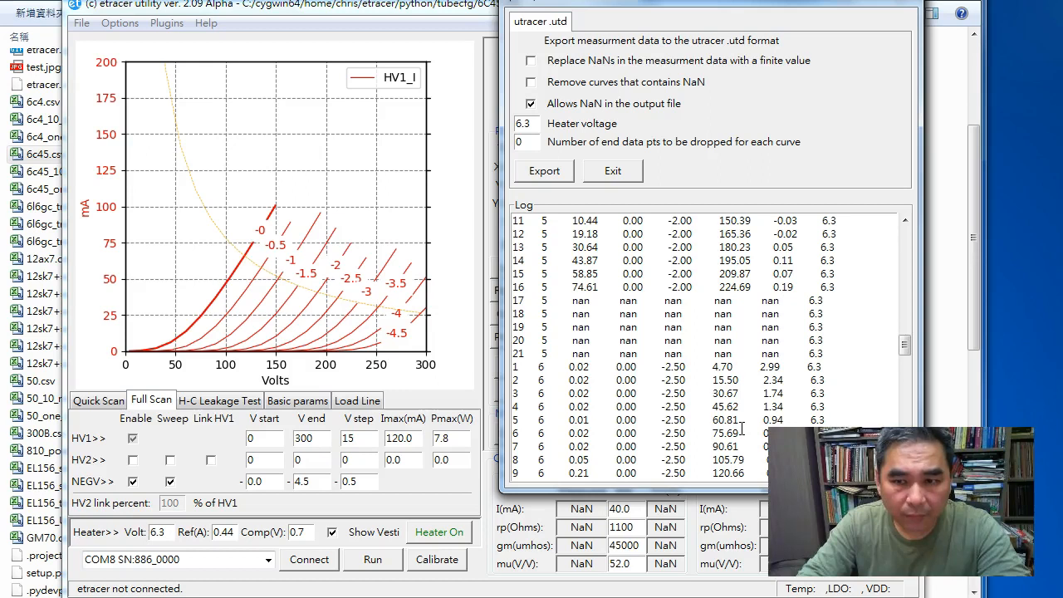
pyautogui.click(522, 142)
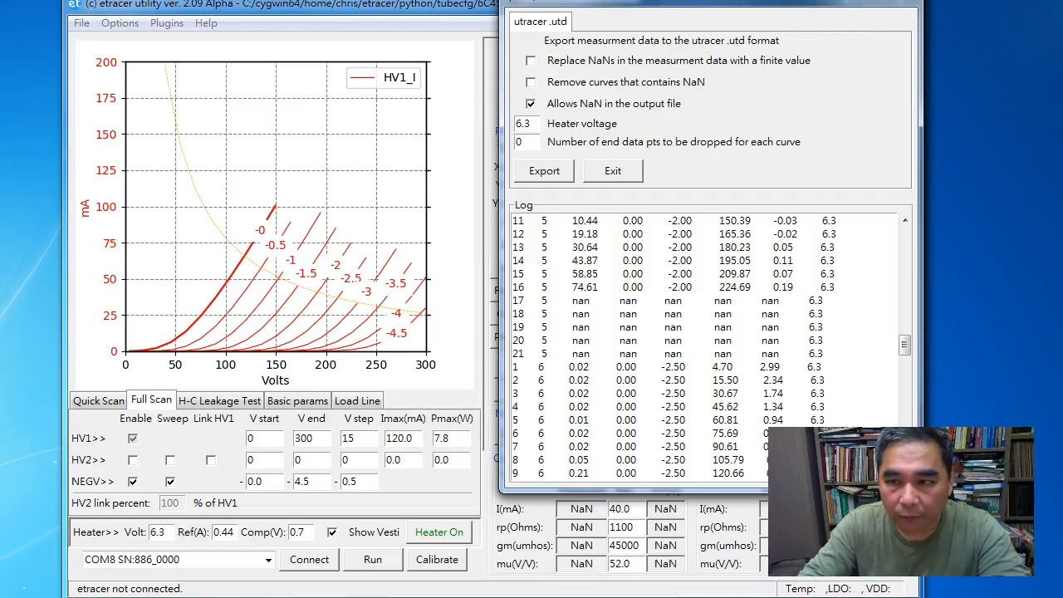
# Exit the export dialog back to the main screen with the 6C45 plate curves
pyautogui.click(612, 170)
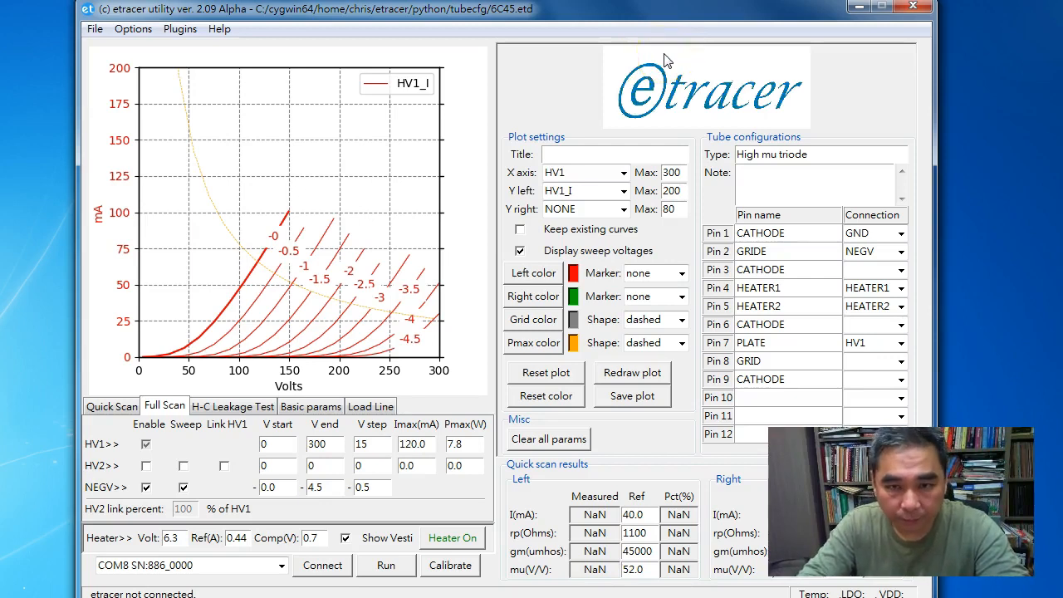
pyautogui.click(673, 190)
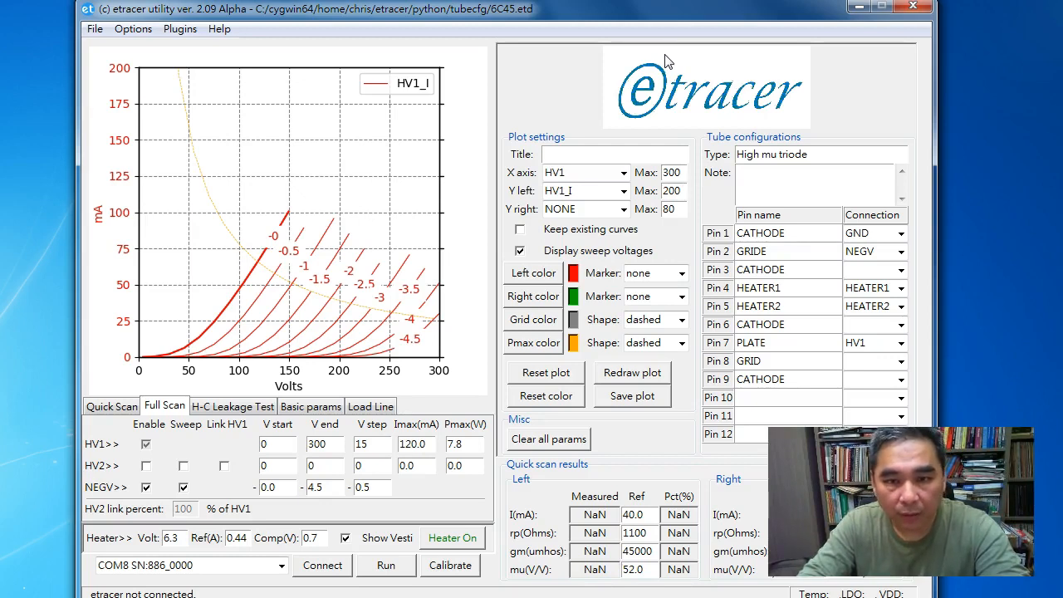
pyautogui.moveTo(432, 154)
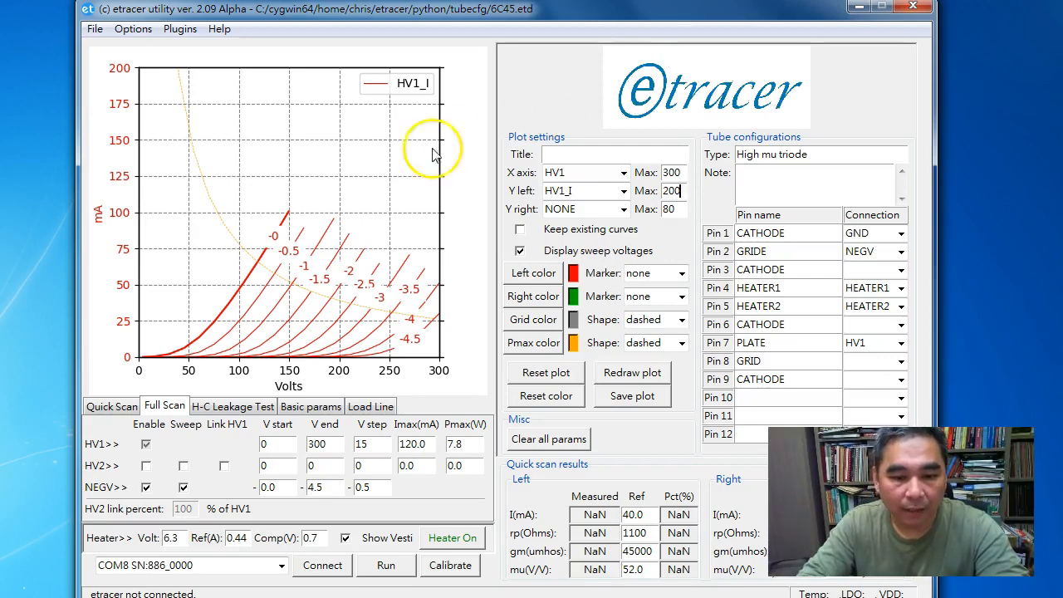